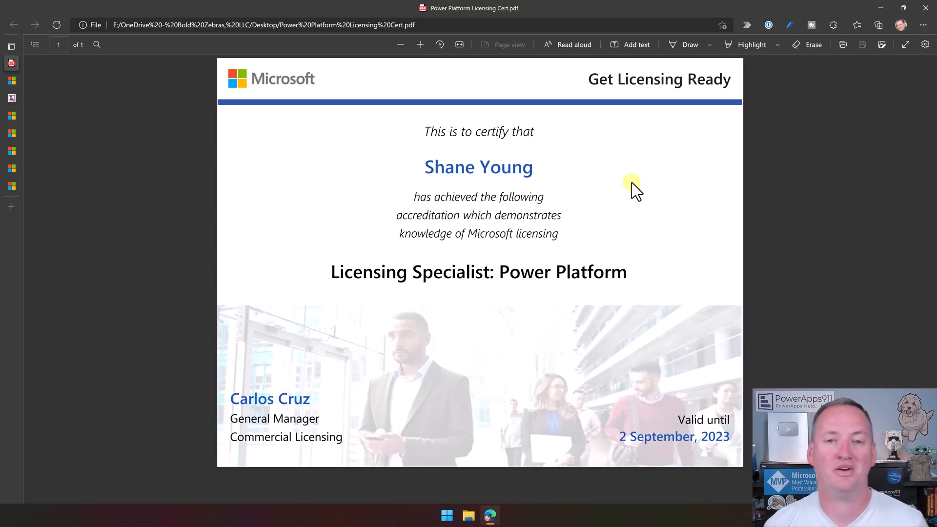
pyautogui.moveTo(632, 98)
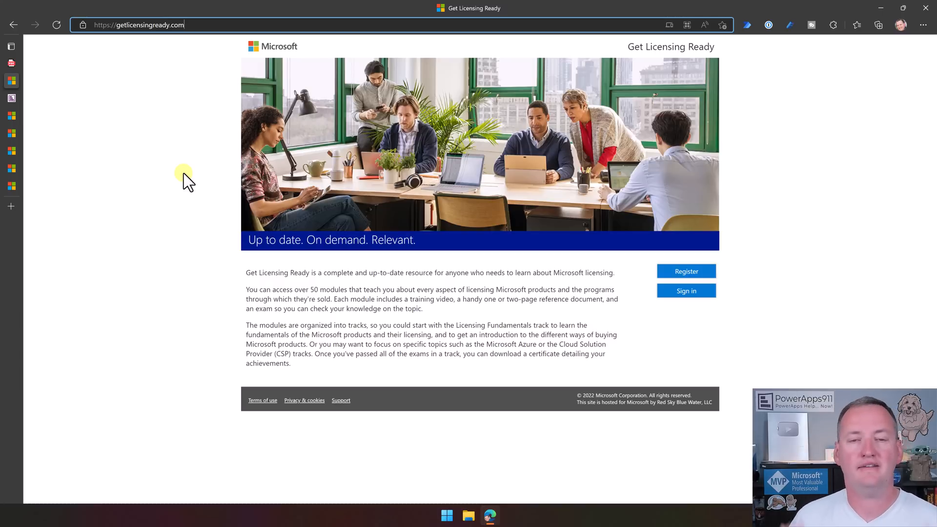
pyautogui.moveTo(299, 257)
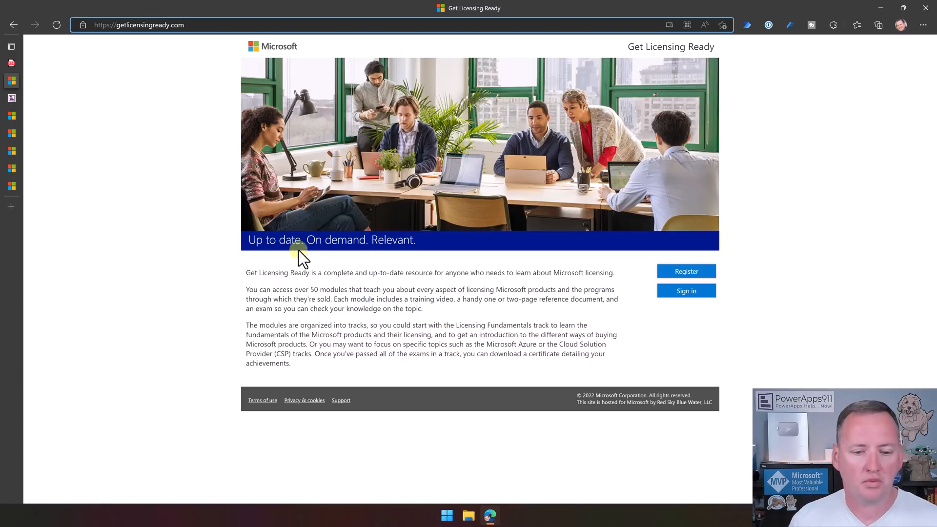
# Start creating a new Get Licensing Ready account via Register
pyautogui.click(687, 270)
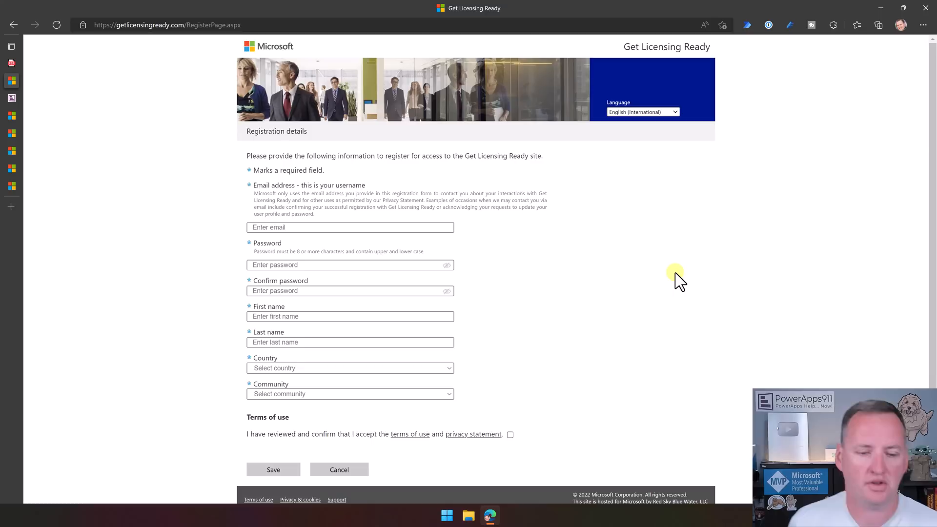
pyautogui.moveTo(640, 257)
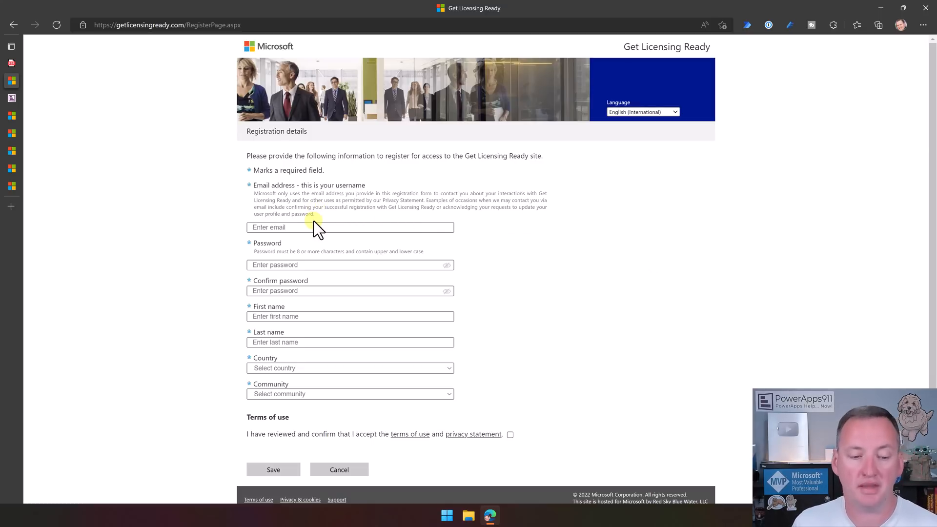
pyautogui.moveTo(309, 342)
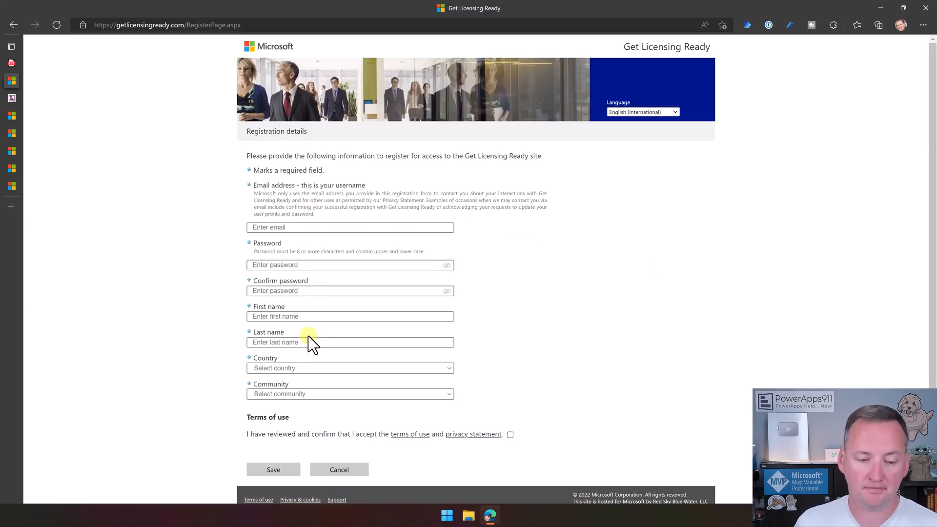
pyautogui.moveTo(378, 397)
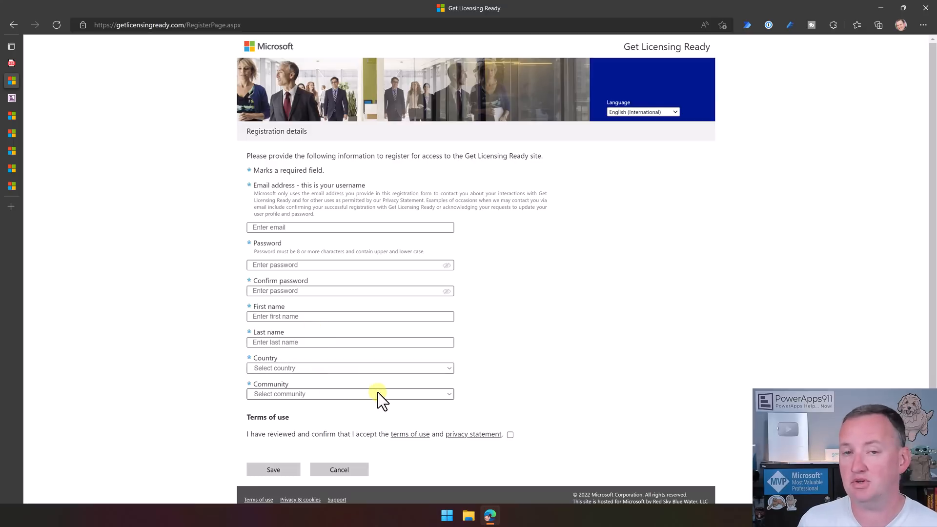
pyautogui.moveTo(484, 363)
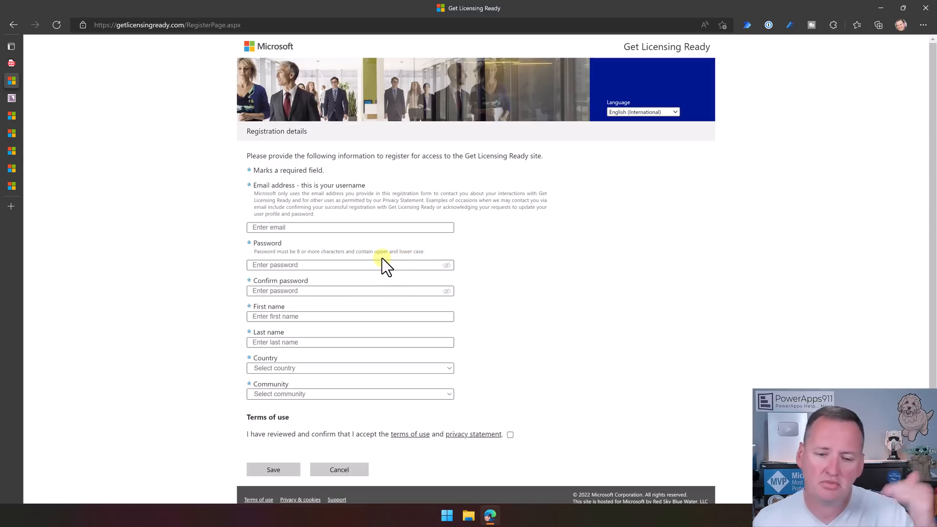
pyautogui.moveTo(510, 420)
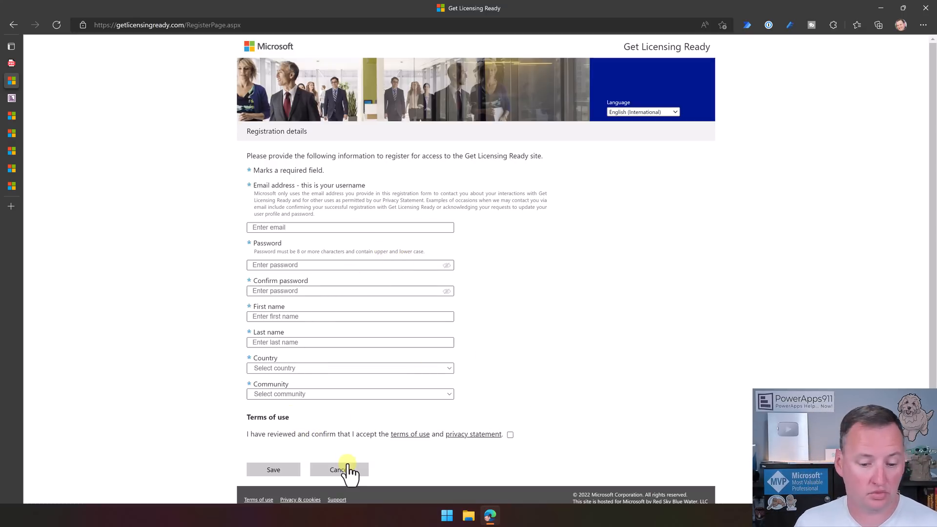
# Cancel registration and sign in with the saved autofill credentials instead
pyautogui.click(337, 469)
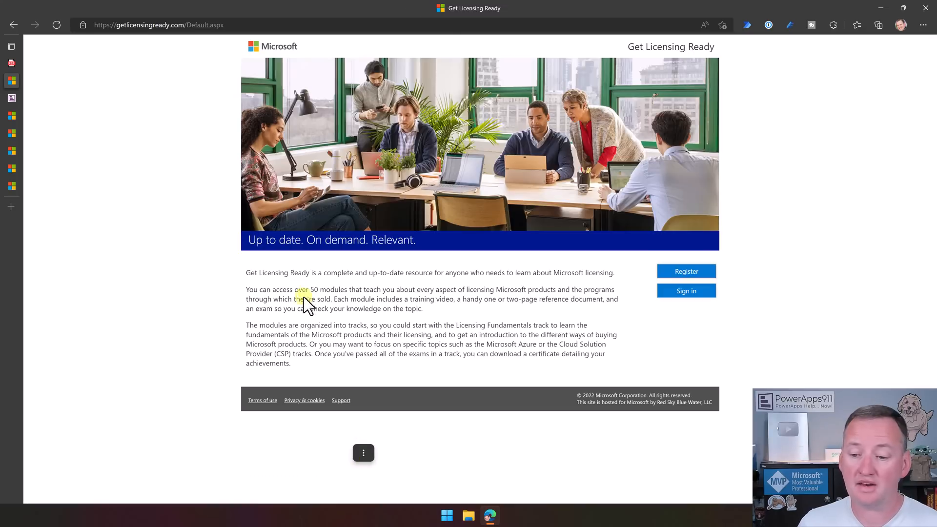
pyautogui.click(686, 291)
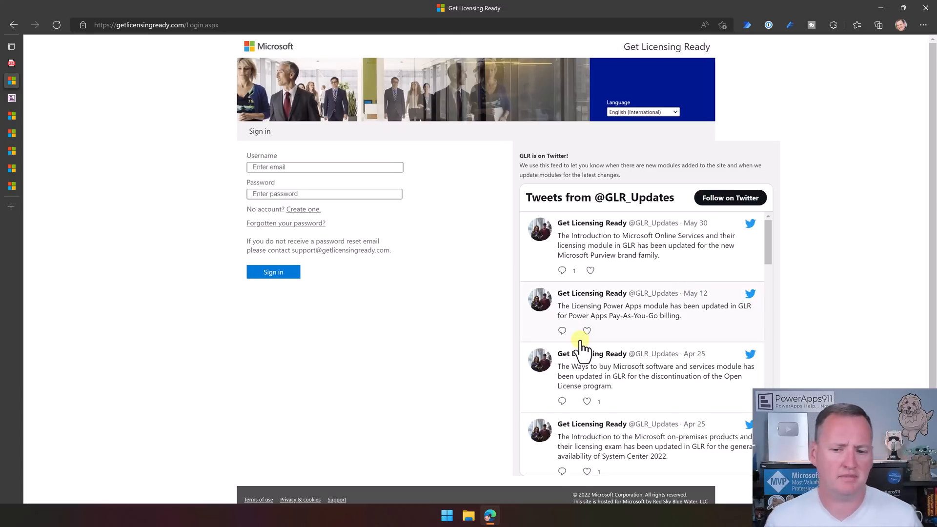
pyautogui.moveTo(489, 287)
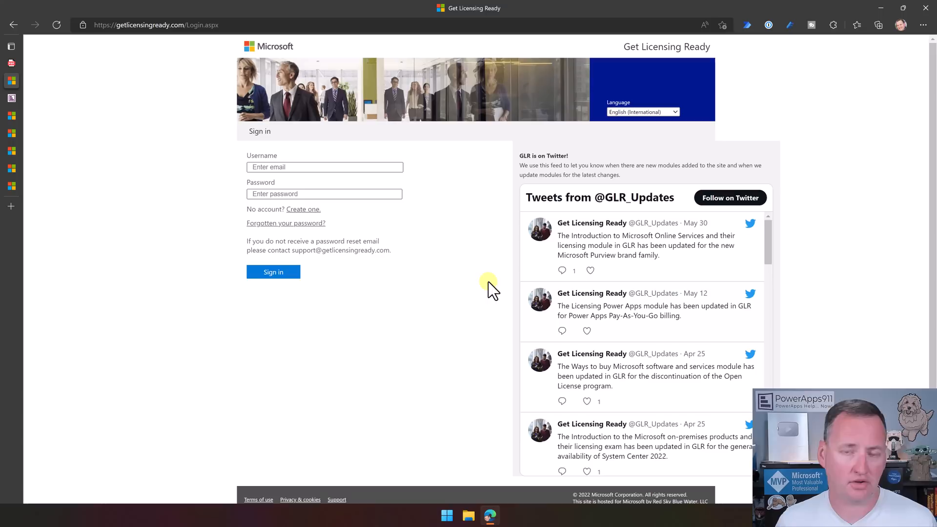
pyautogui.click(325, 167)
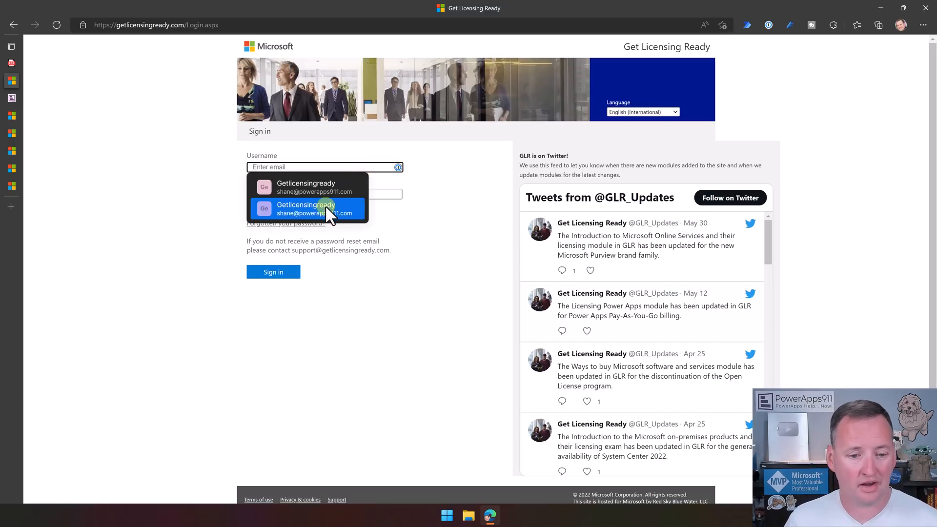
pyautogui.click(307, 209)
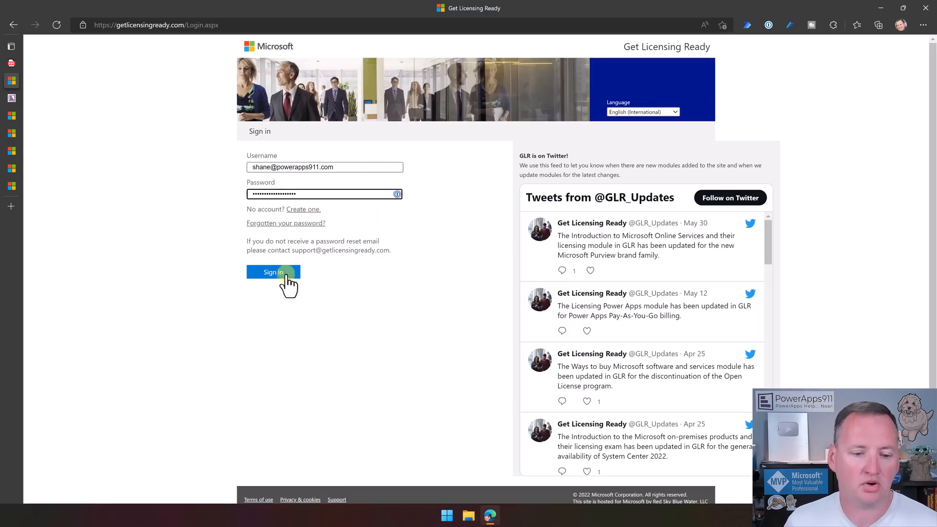
pyautogui.click(274, 272)
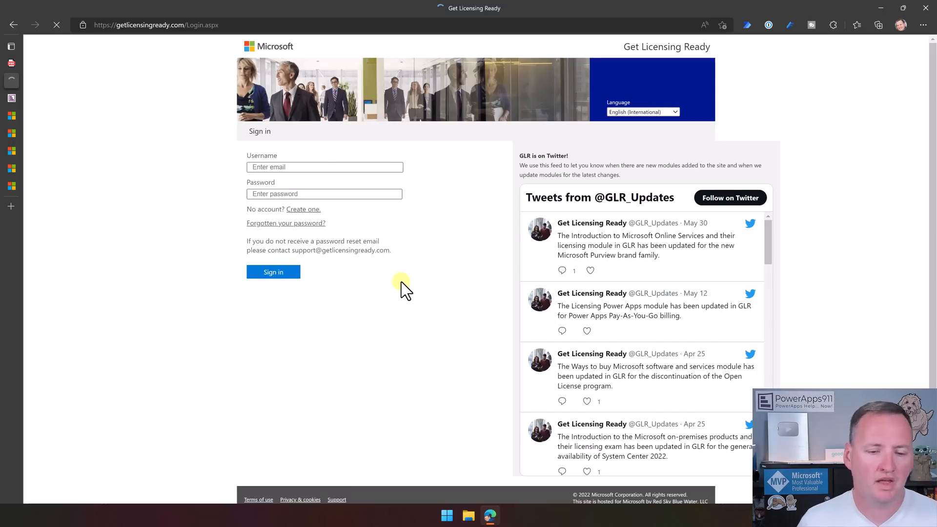
pyautogui.click(272, 272)
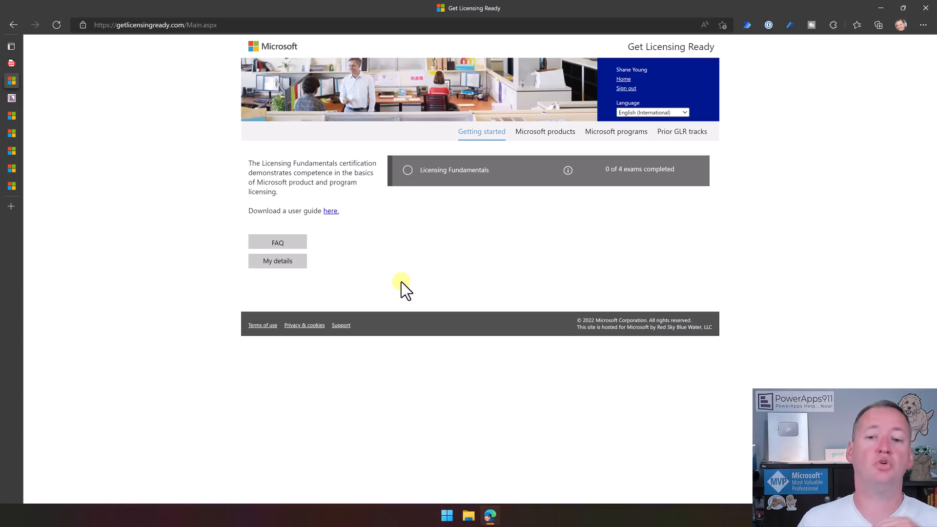
pyautogui.moveTo(435, 250)
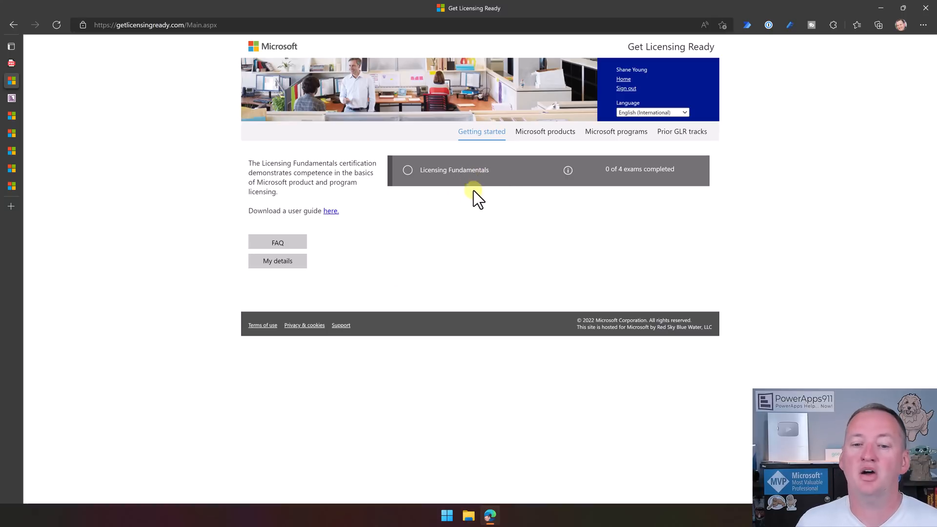
# Show the Microsoft products certification tracks, with Power Platform certified until 2 Sep 2023
pyautogui.click(545, 132)
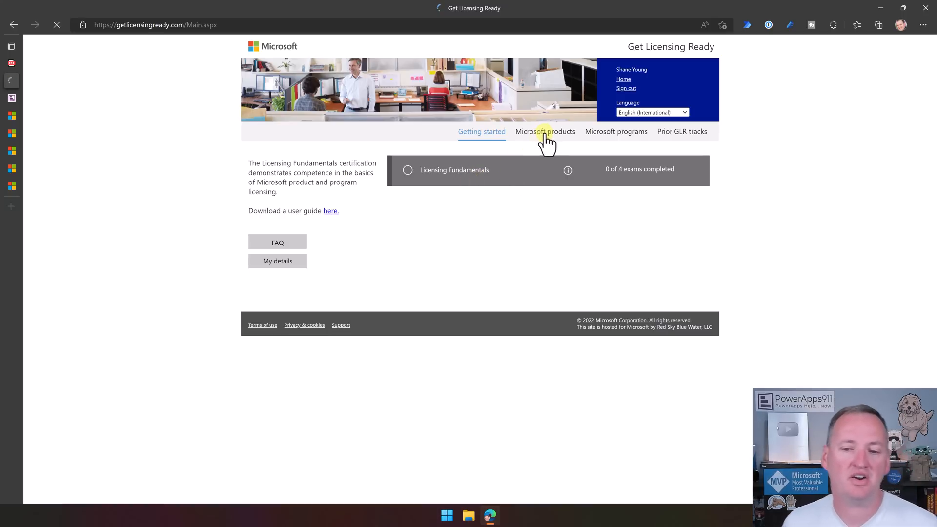
pyautogui.click(545, 132)
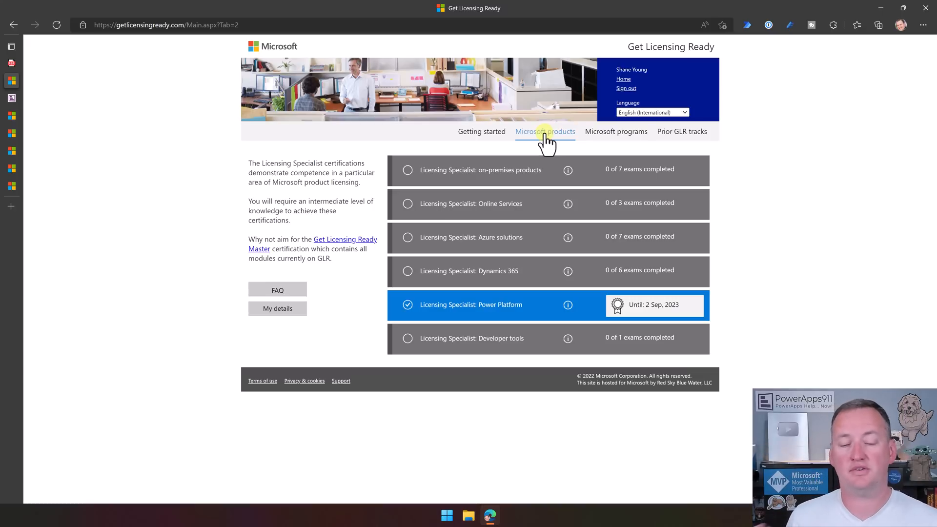
pyautogui.moveTo(526, 206)
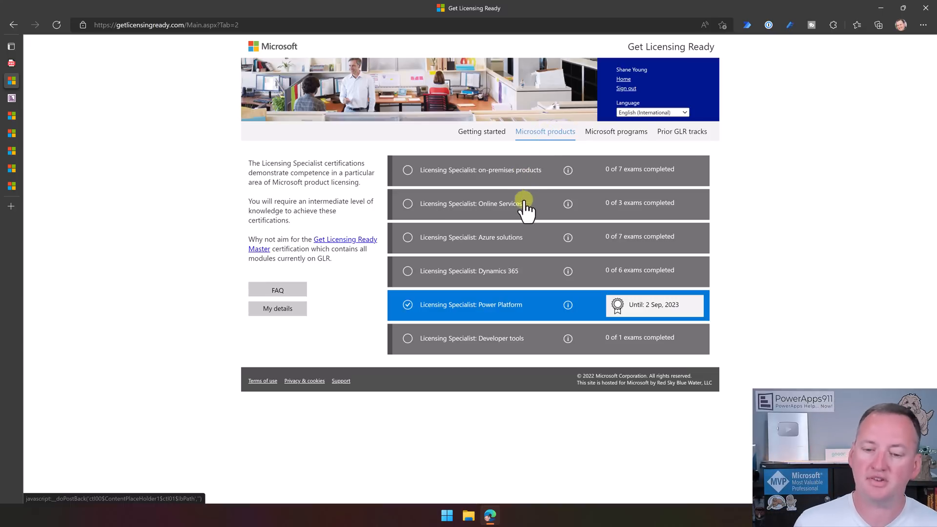
pyautogui.moveTo(518, 275)
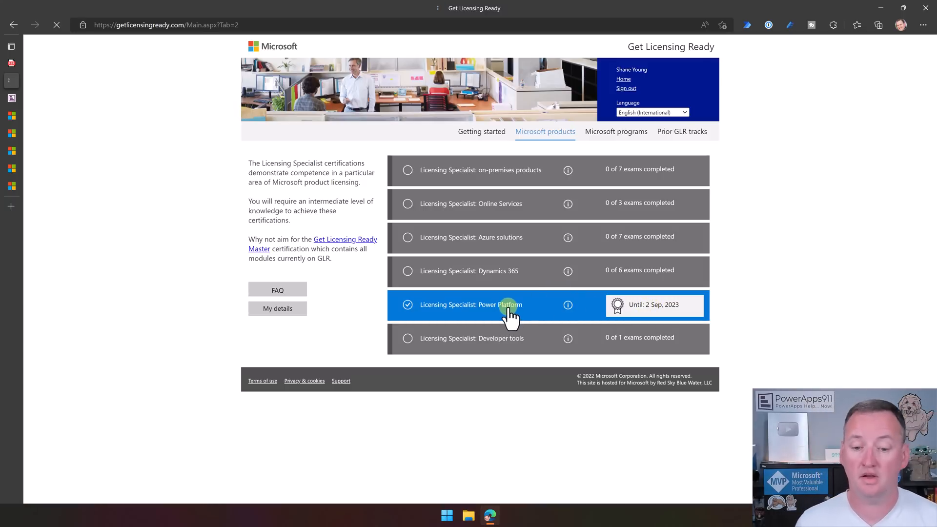
# Go into the Licensing Specialist: Power Platform track with its four passed modules
pyautogui.click(471, 304)
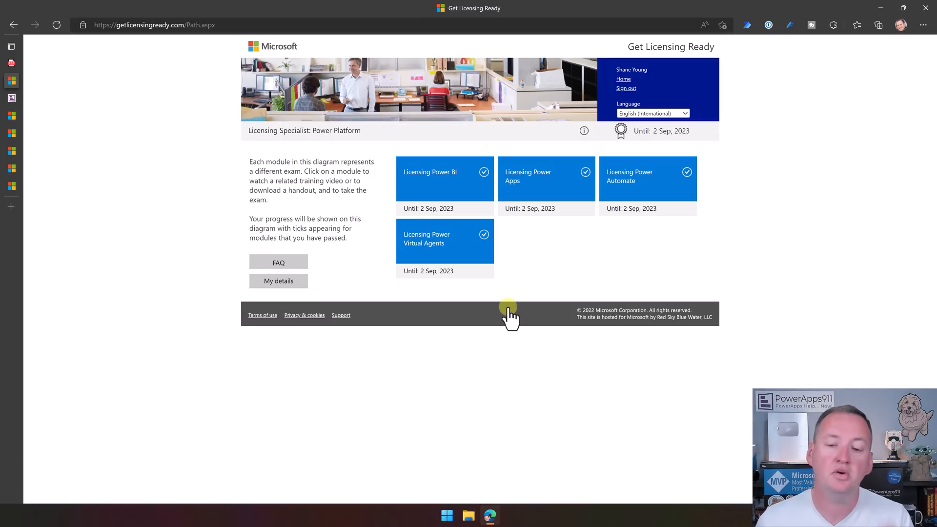
pyautogui.moveTo(549, 271)
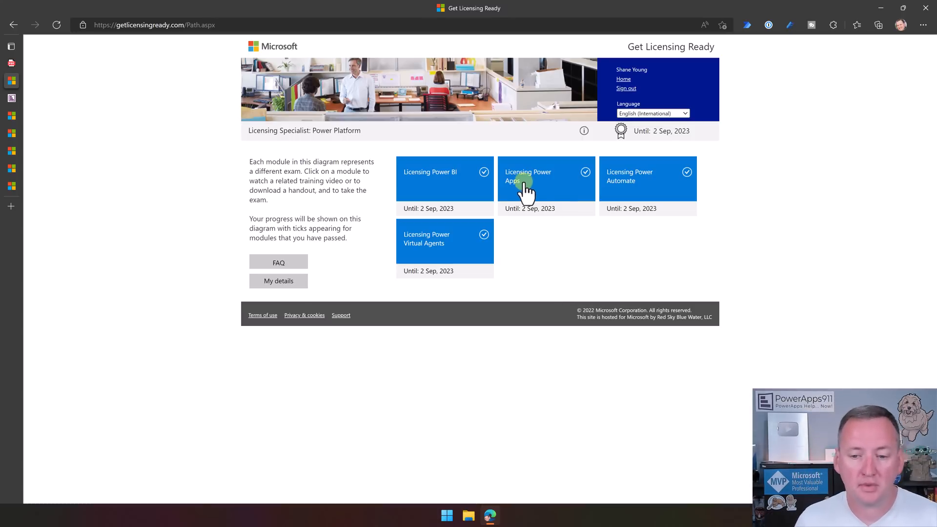
# Bring up the Licensing Power Apps exam instructions: 12 questions, 80% pass mark, 15 minutes
pyautogui.click(528, 177)
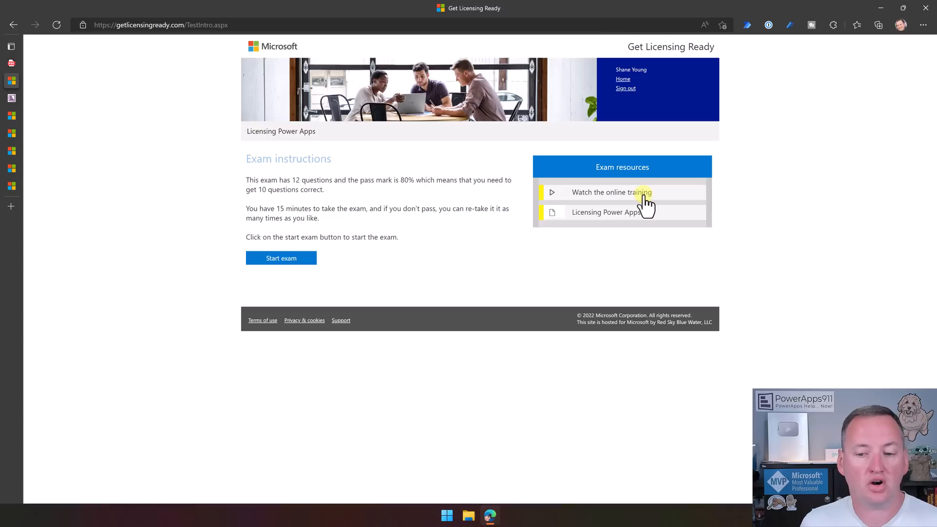
pyautogui.moveTo(643, 203)
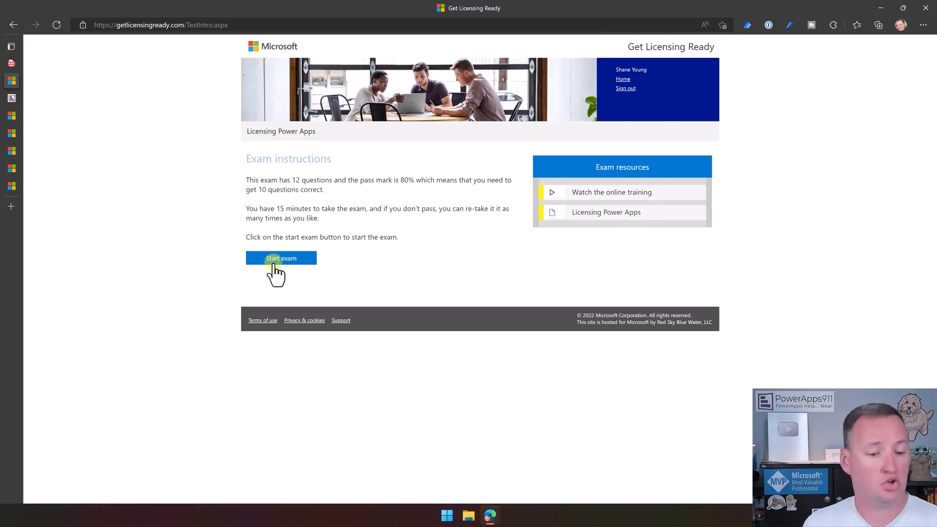
pyautogui.moveTo(631, 197)
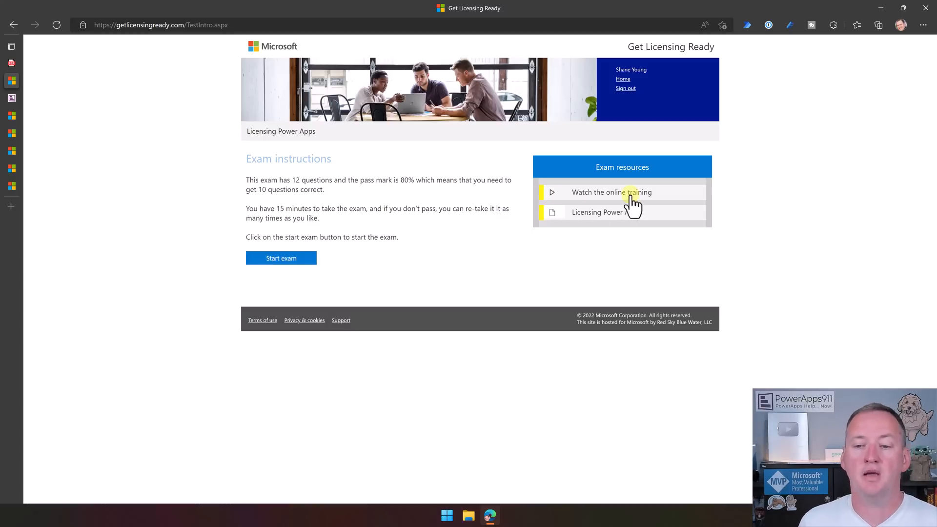
pyautogui.moveTo(665, 197)
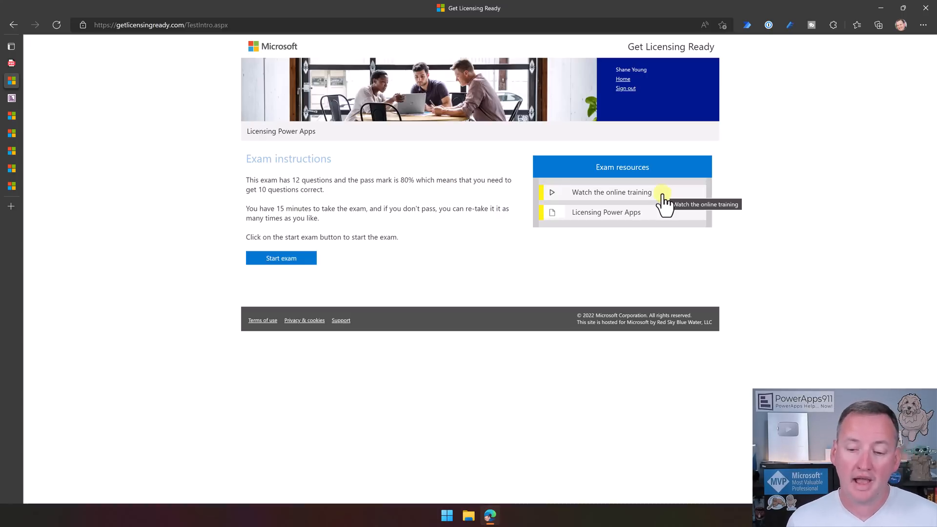
pyautogui.moveTo(619, 221)
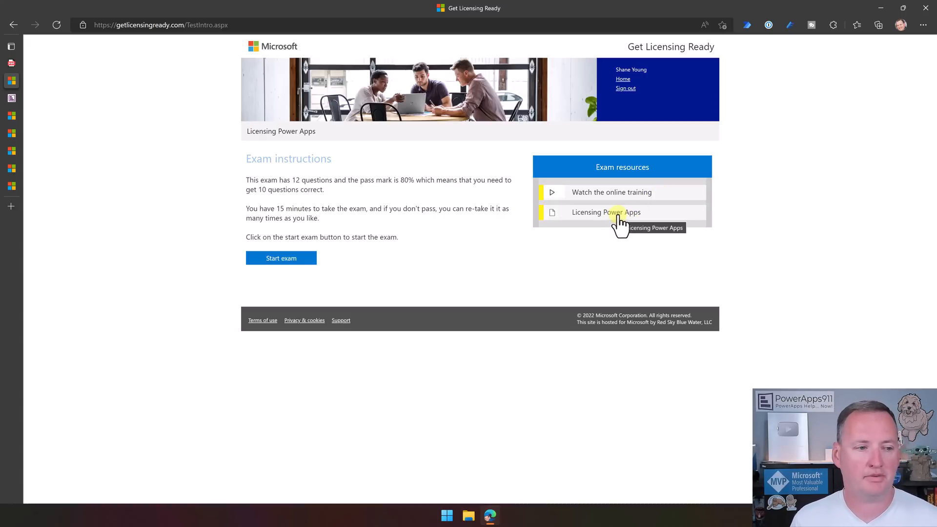
# View the Licensing Power Apps handout PDF with per-user, per-app and pay-as-you-go pricing
pyautogui.click(606, 212)
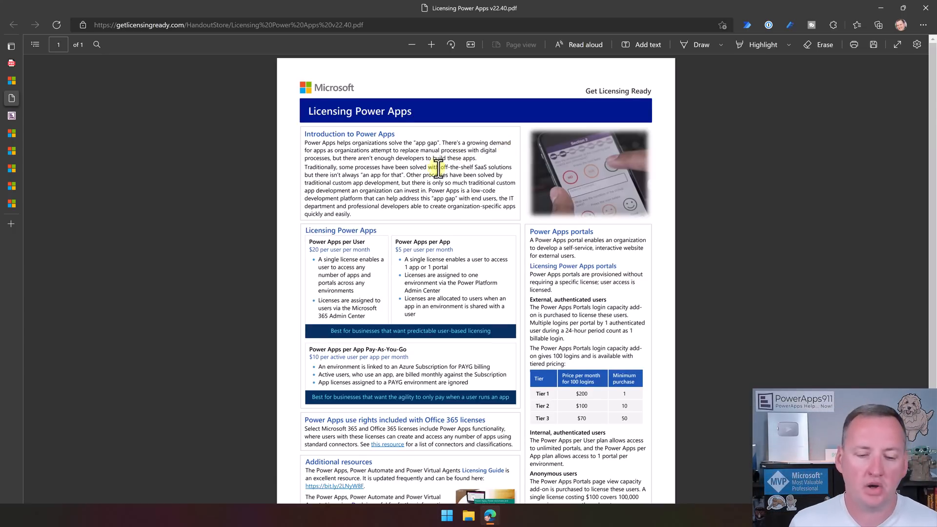
# Read through the handout's pricing and portals sections, then list the other open pages
pyautogui.scroll(-3)
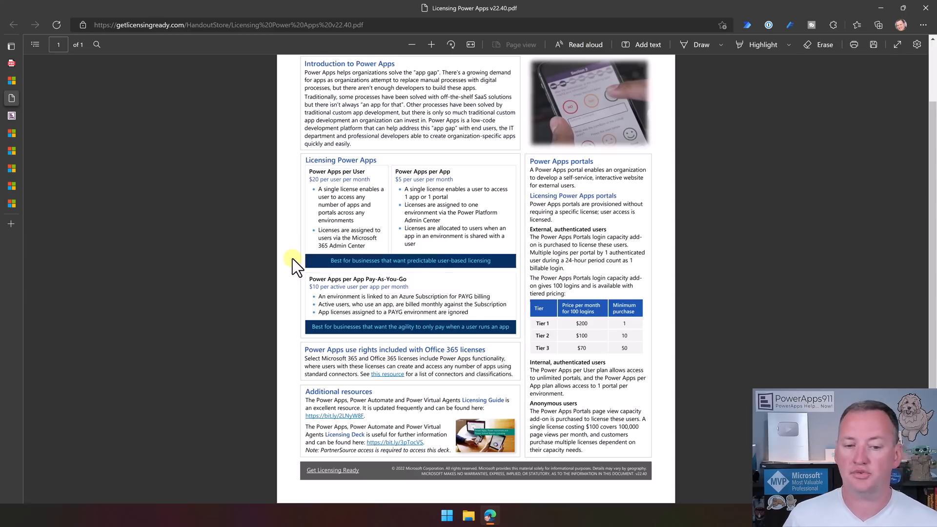
pyautogui.moveTo(439, 179)
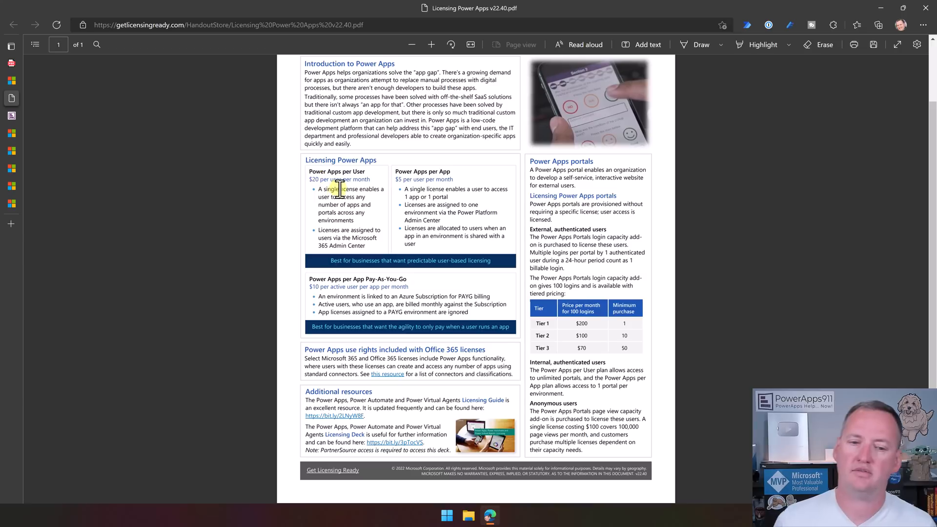
pyautogui.doubleClick(326, 188)
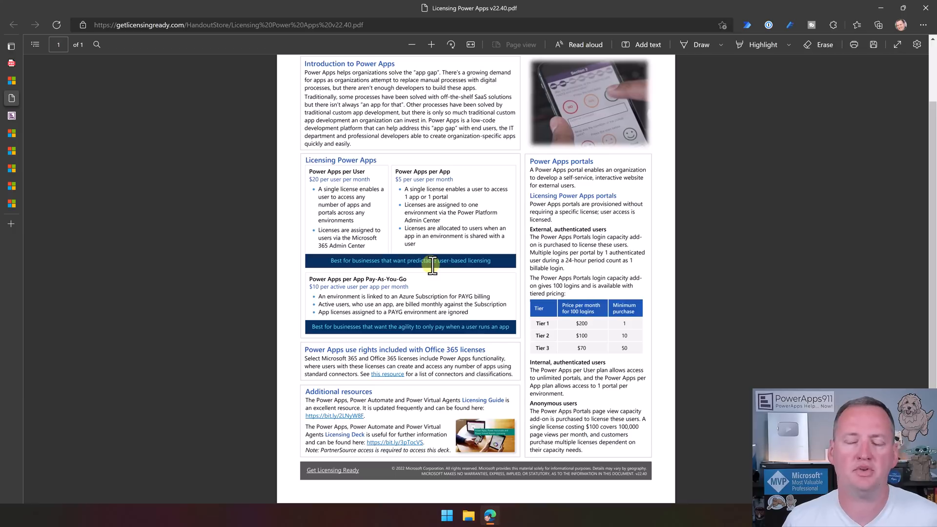
pyautogui.moveTo(449, 245)
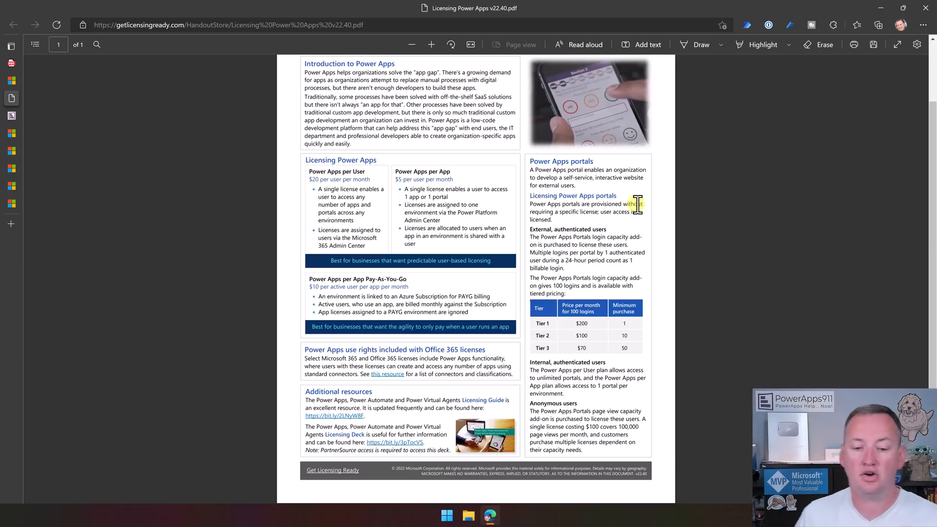
pyautogui.scroll(-3)
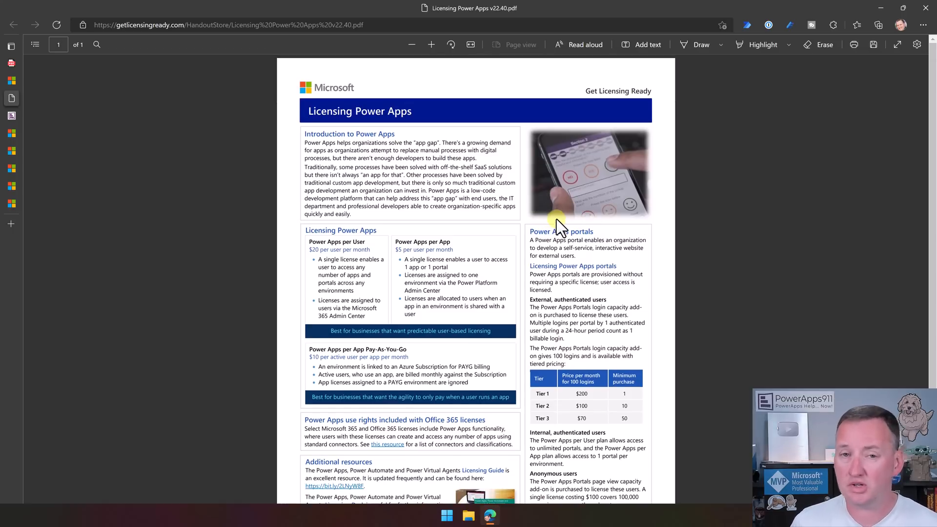
pyautogui.moveTo(15, 135)
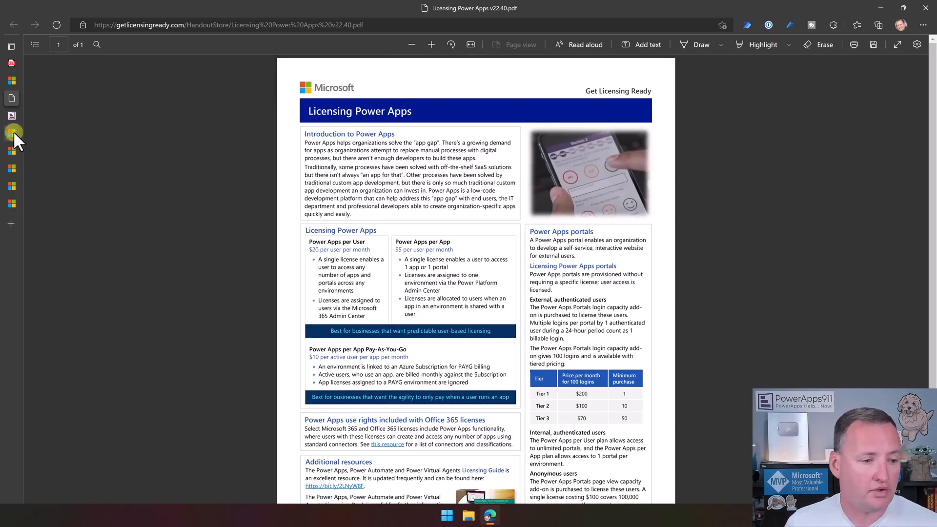
pyautogui.click(11, 46)
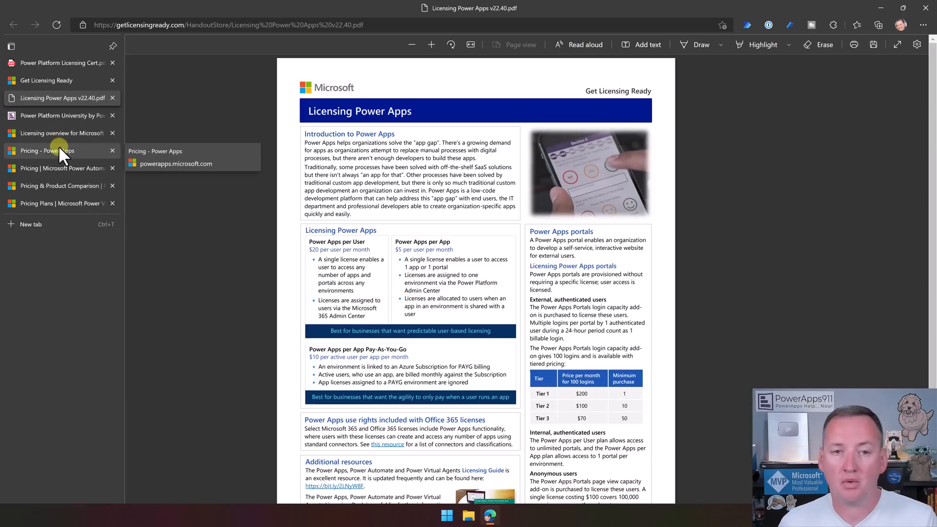
# Review the Power Apps pricing page's $5, $20 and $10 plans, portal and AI Builder add-ons
pyautogui.click(54, 151)
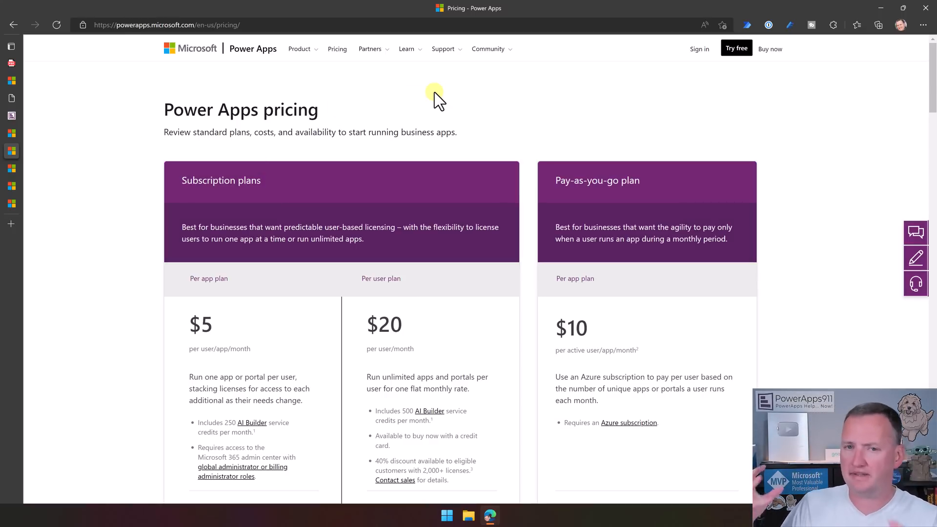
pyautogui.scroll(-3)
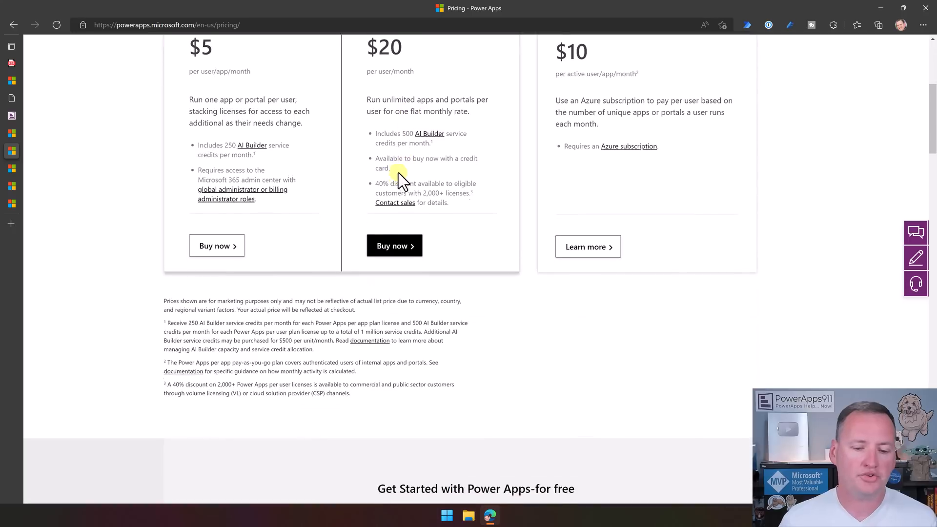
pyautogui.scroll(-3)
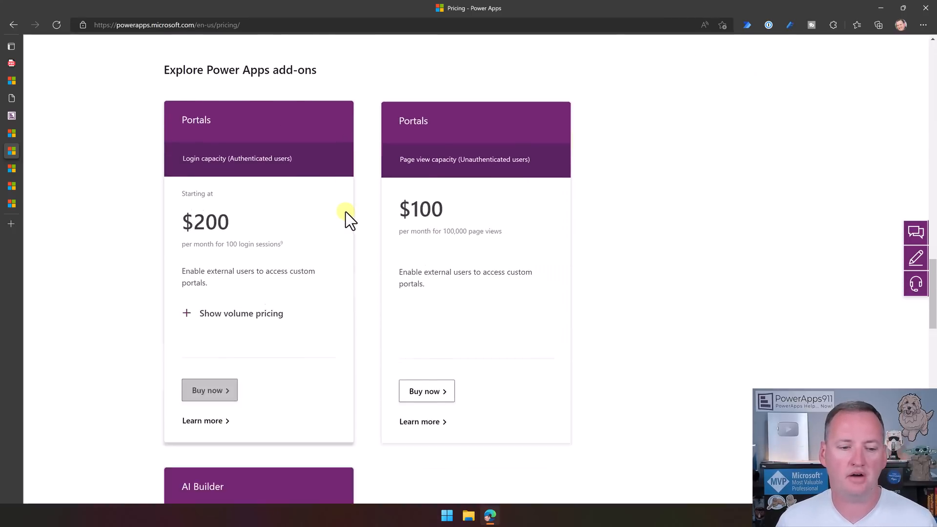
pyautogui.scroll(-3)
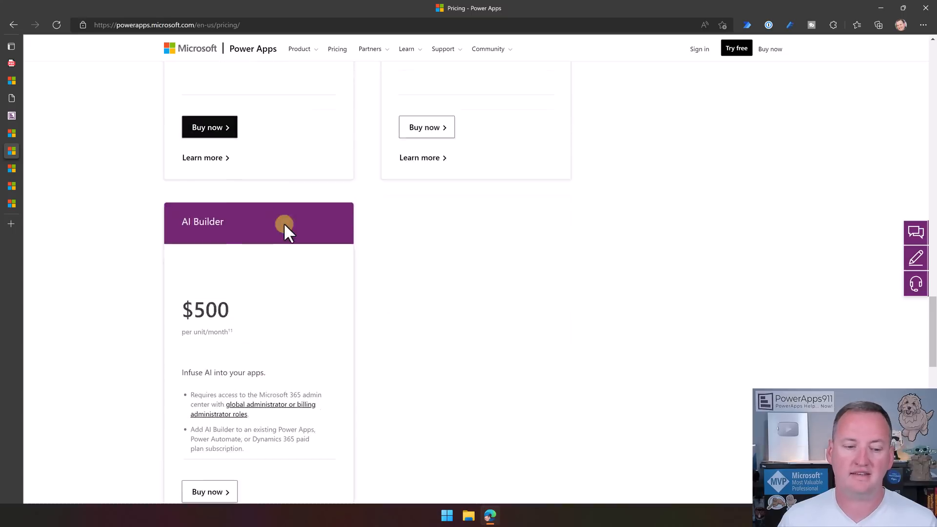
pyautogui.scroll(-3)
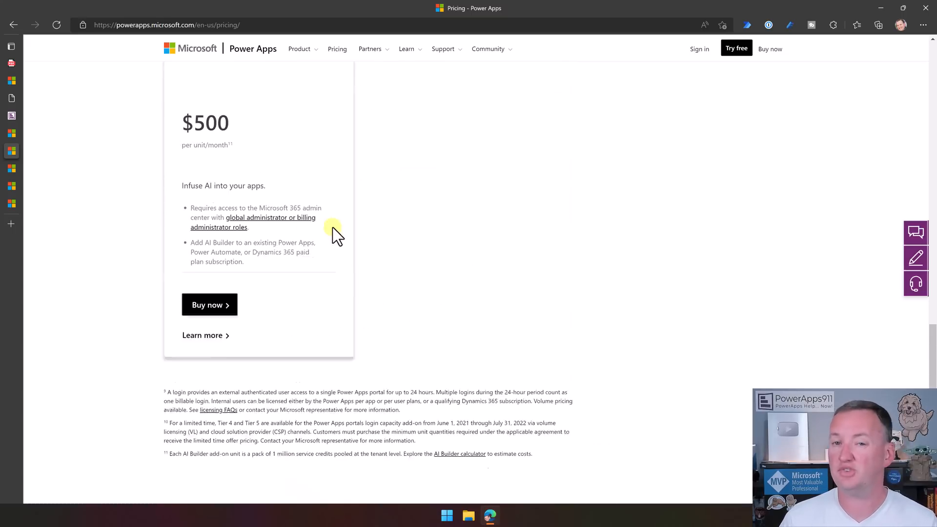
pyautogui.scroll(-3)
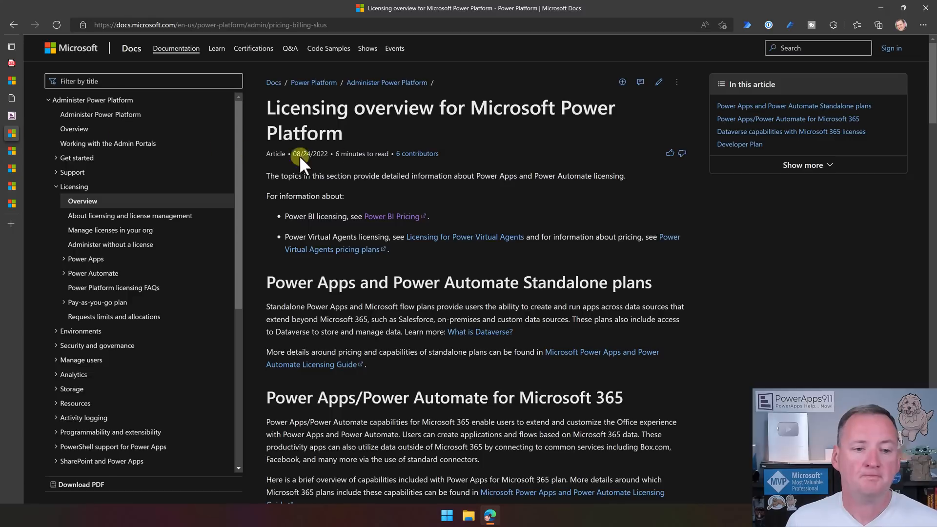
pyautogui.moveTo(314, 82)
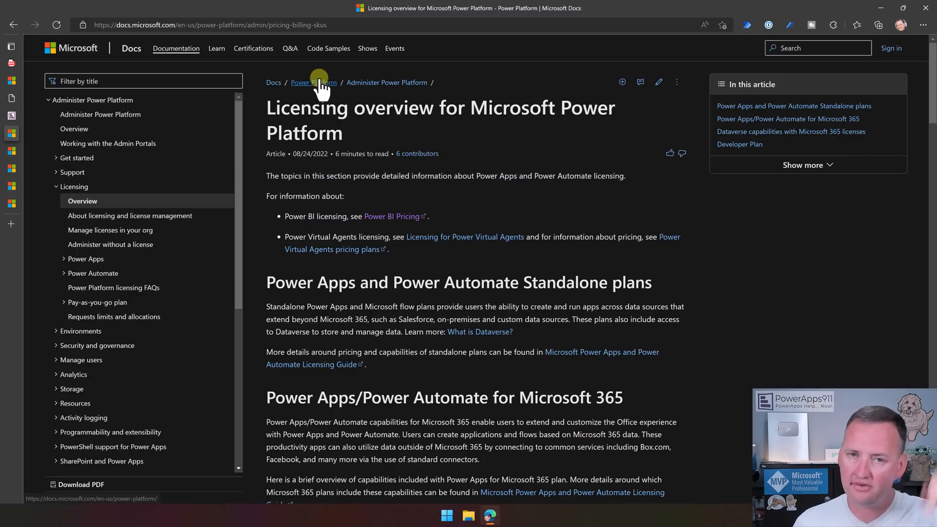
pyautogui.moveTo(385, 123)
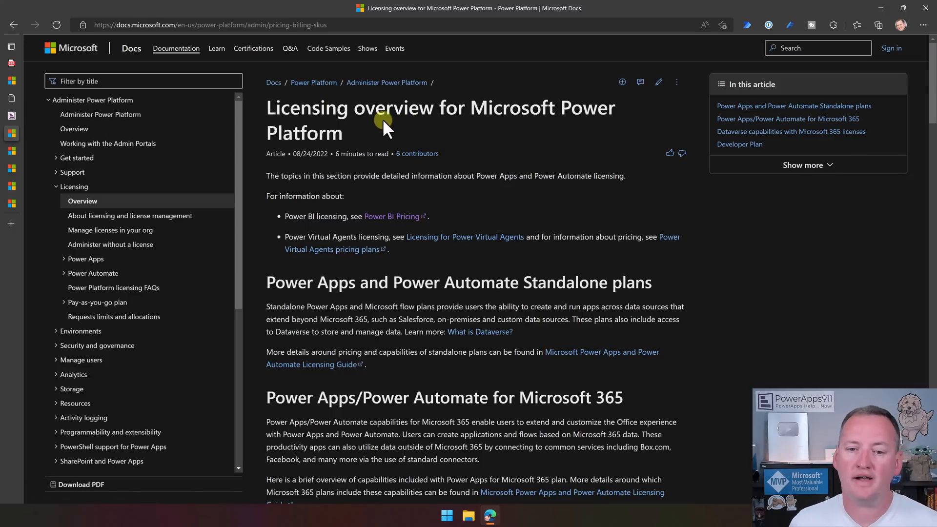
pyautogui.moveTo(403, 119)
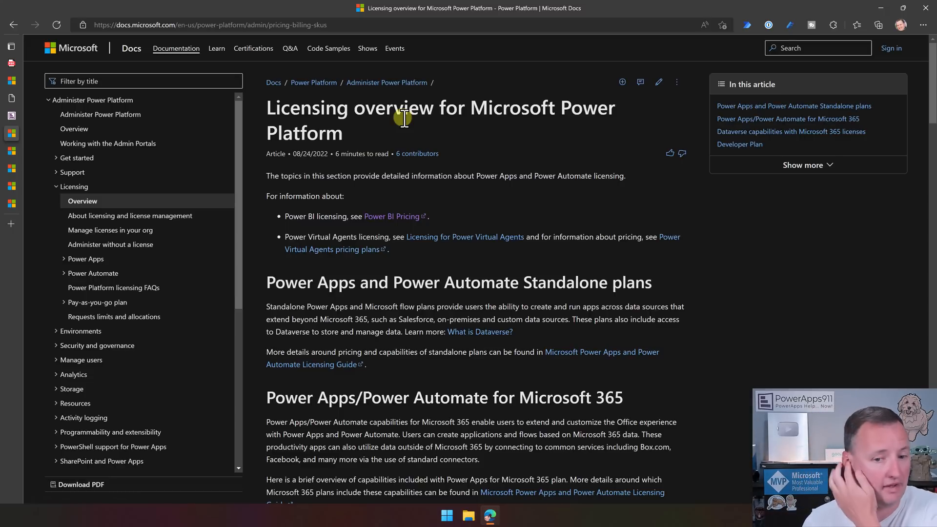
# Read the Docs licensing overview's standalone and Microsoft 365 plan sections and dismiss the Downloads flyout
pyautogui.scroll(-3)
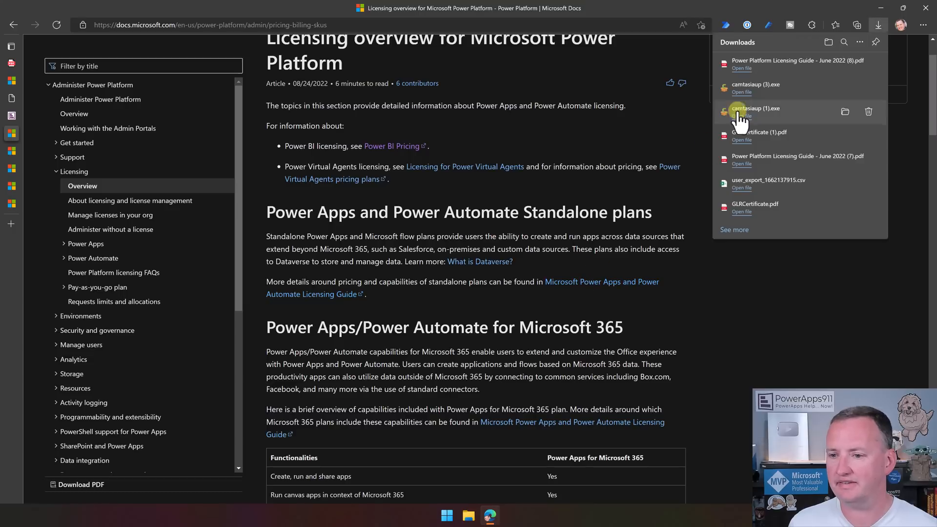
pyautogui.click(869, 111)
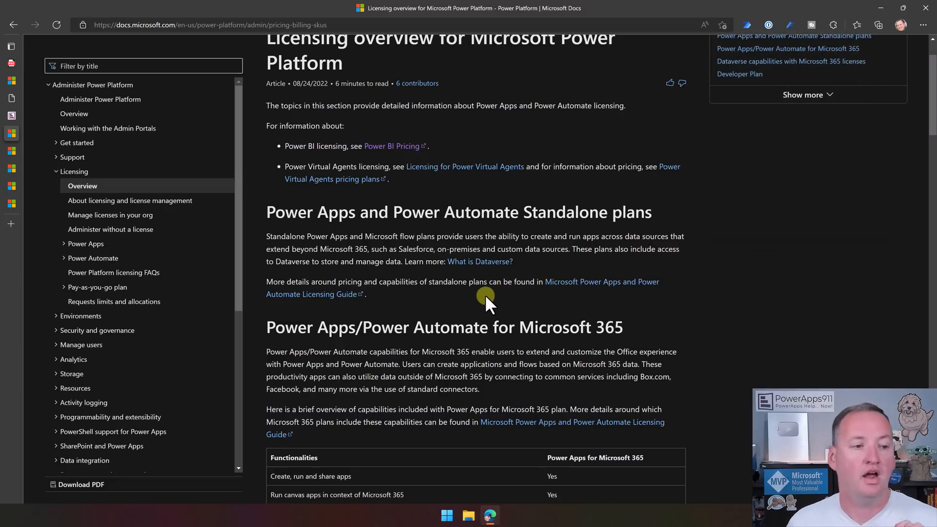
pyautogui.click(12, 46)
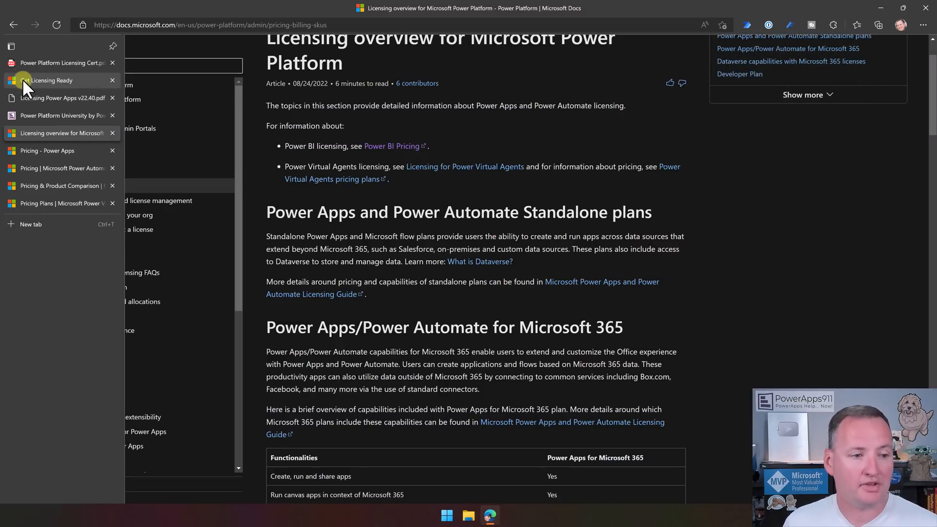
# Return to the Licensing Power Apps exam instructions page, exam not yet started
pyautogui.click(51, 81)
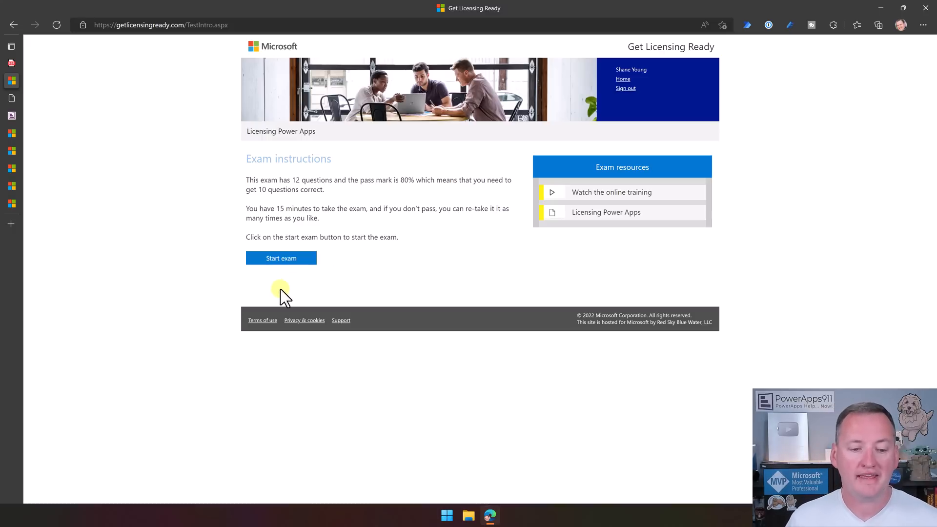
pyautogui.moveTo(353, 295)
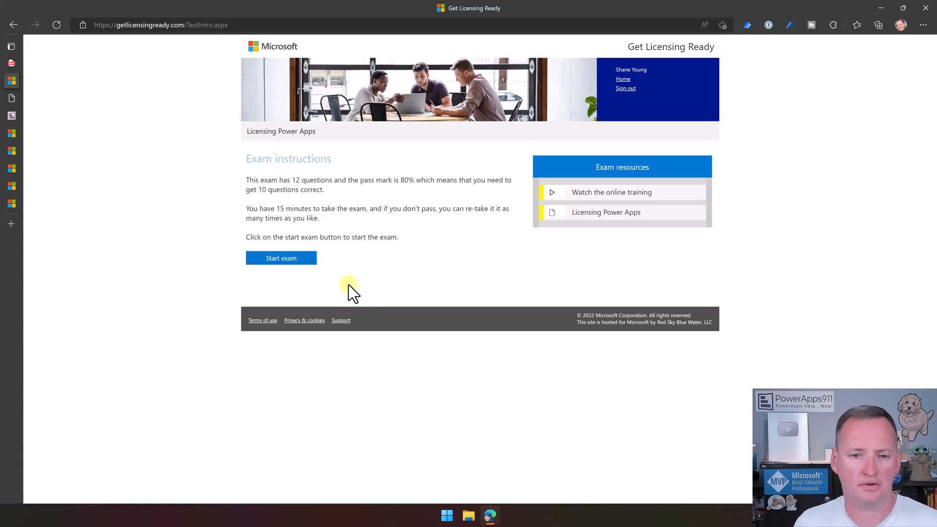
pyautogui.moveTo(355, 273)
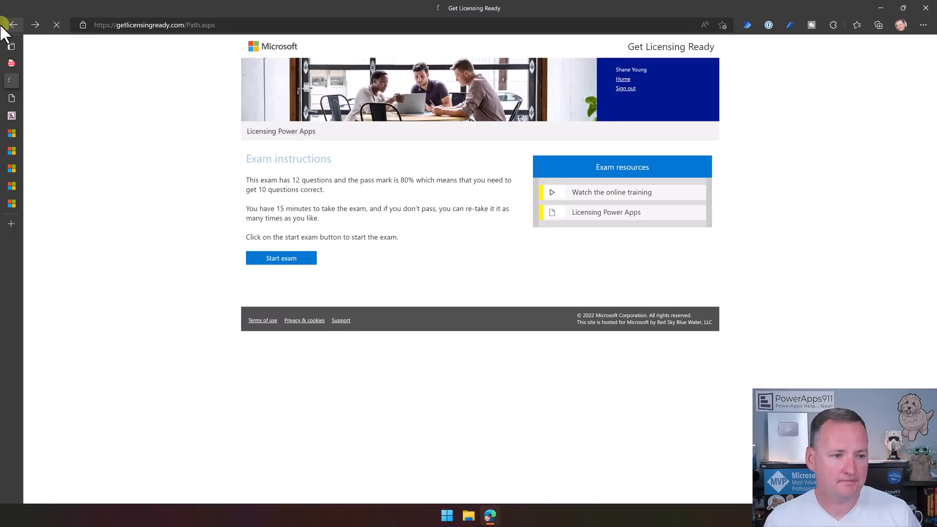
# Return to the modules overview and open the Licensing Power Automate exam and its handout PDF
pyautogui.click(13, 25)
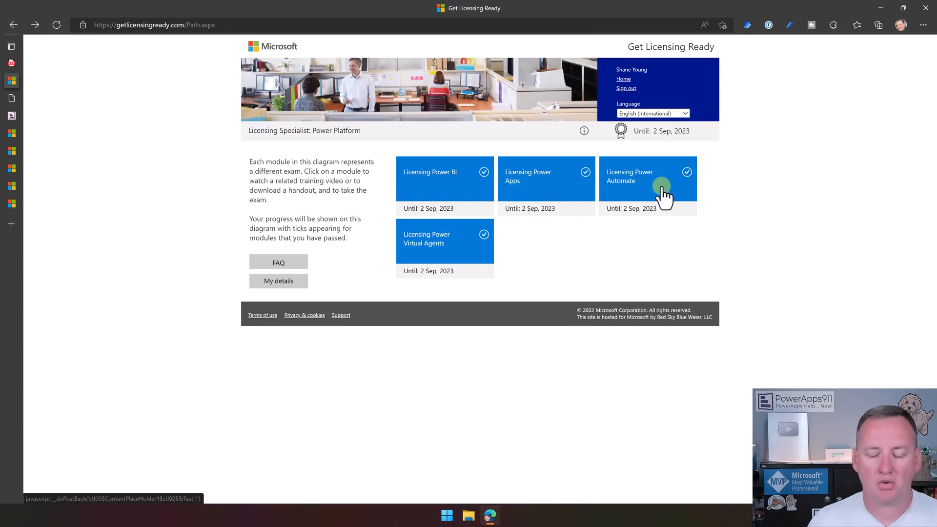
pyautogui.click(647, 177)
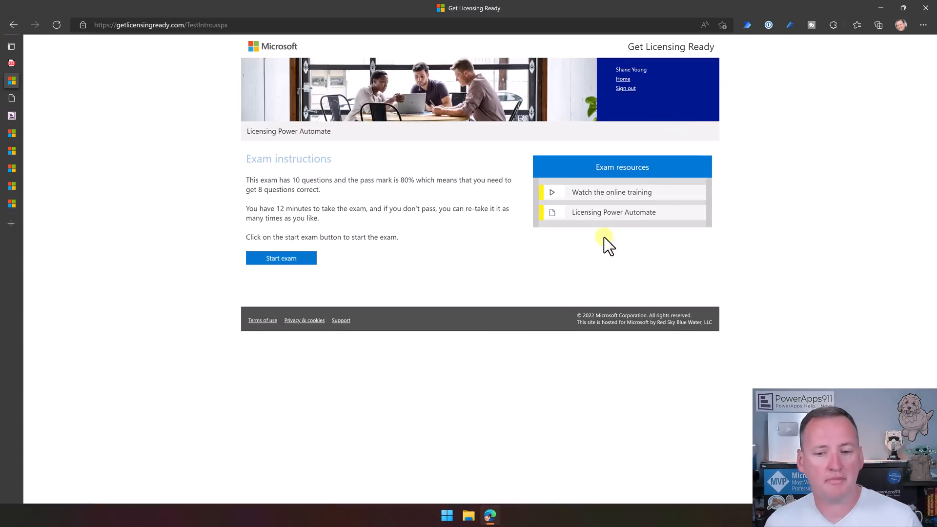
pyautogui.moveTo(571, 245)
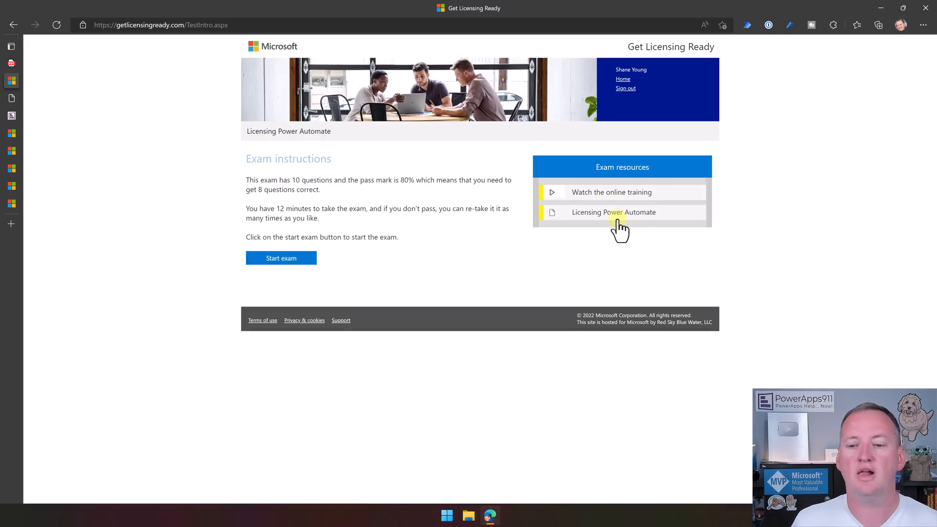
pyautogui.click(613, 211)
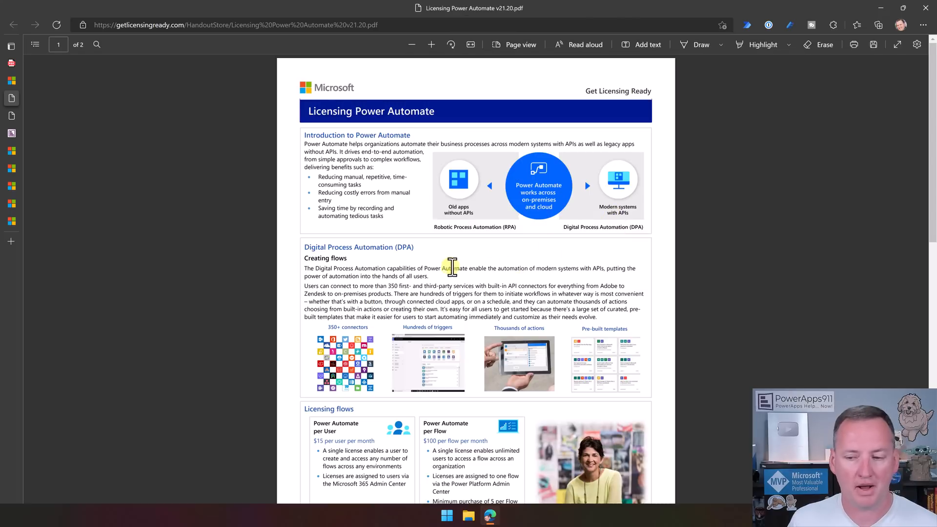
# Read both handout pages down to RPA modes and desktop flow licensing at $40 and $150
pyautogui.scroll(-3)
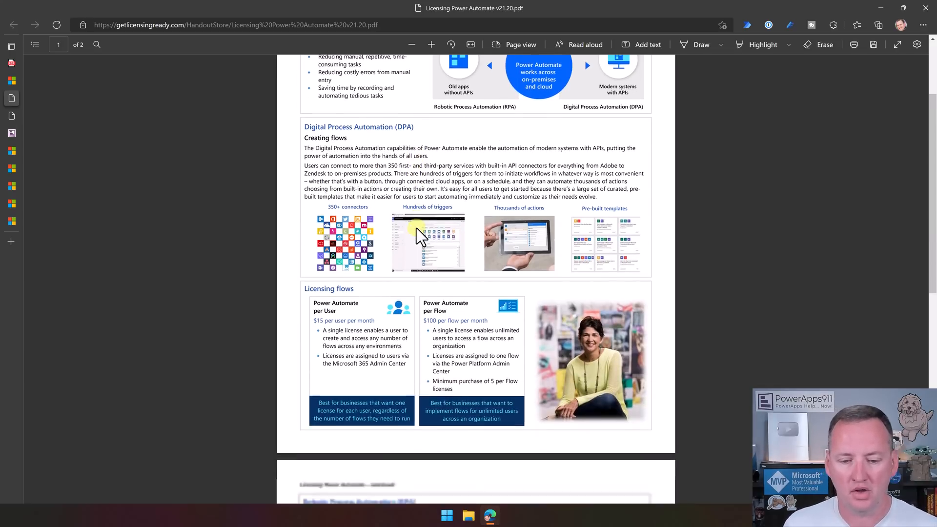
pyautogui.scroll(-3)
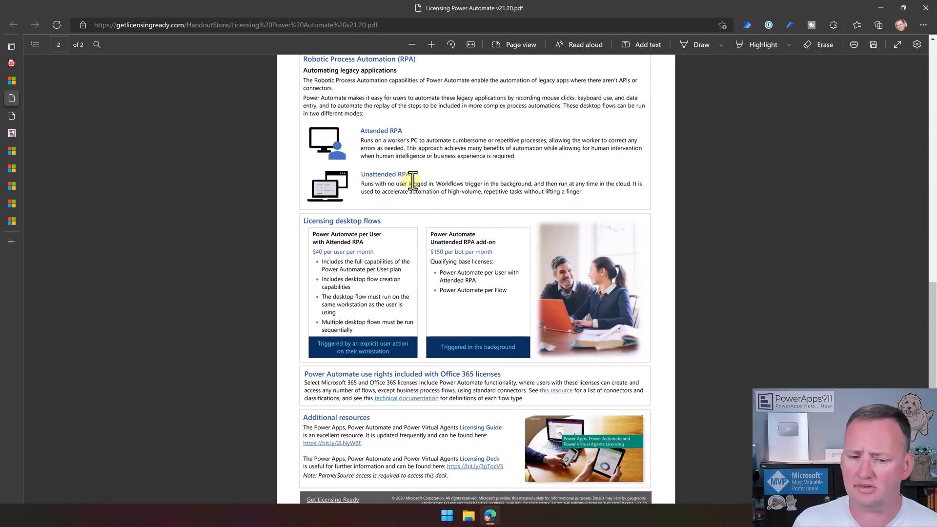
pyautogui.moveTo(421, 245)
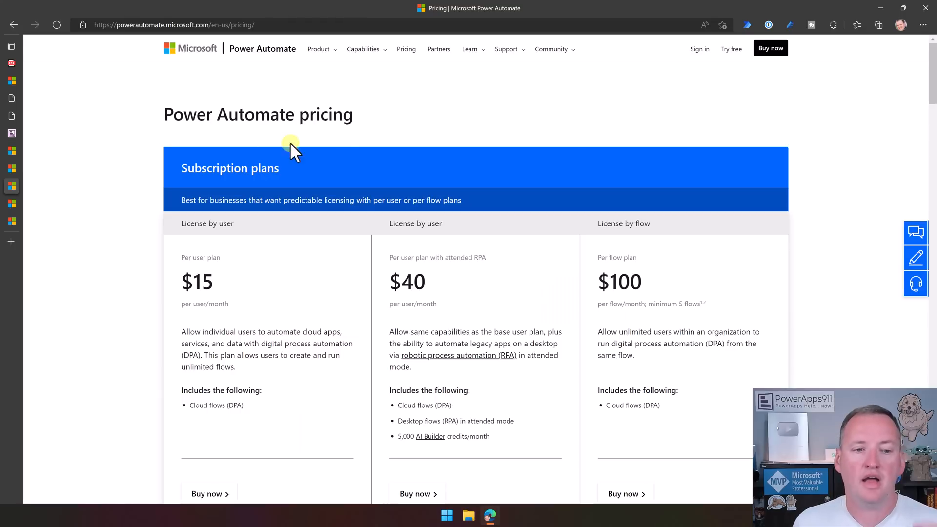
pyautogui.moveTo(493, 98)
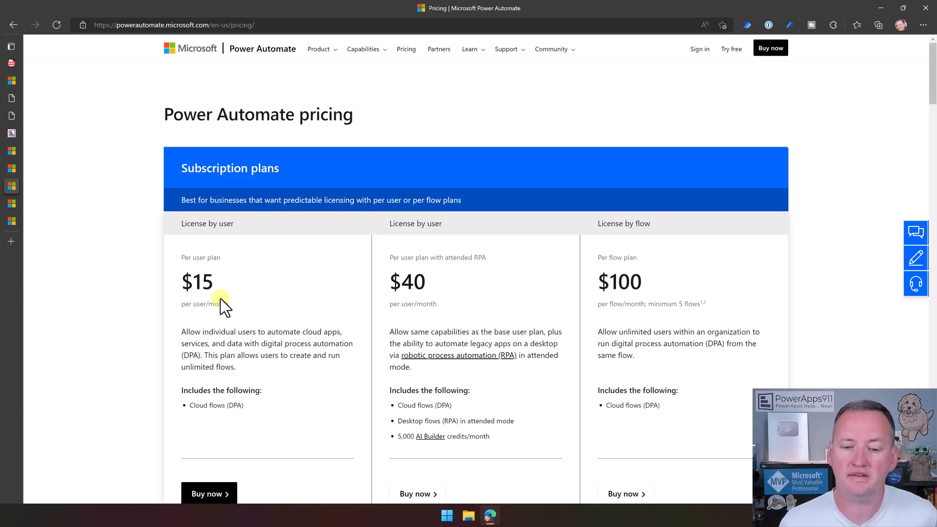
# Review the $15, $40 and $100 plans, comparison table, AI Builder and Unattended RPA add-ons
pyautogui.scroll(-3)
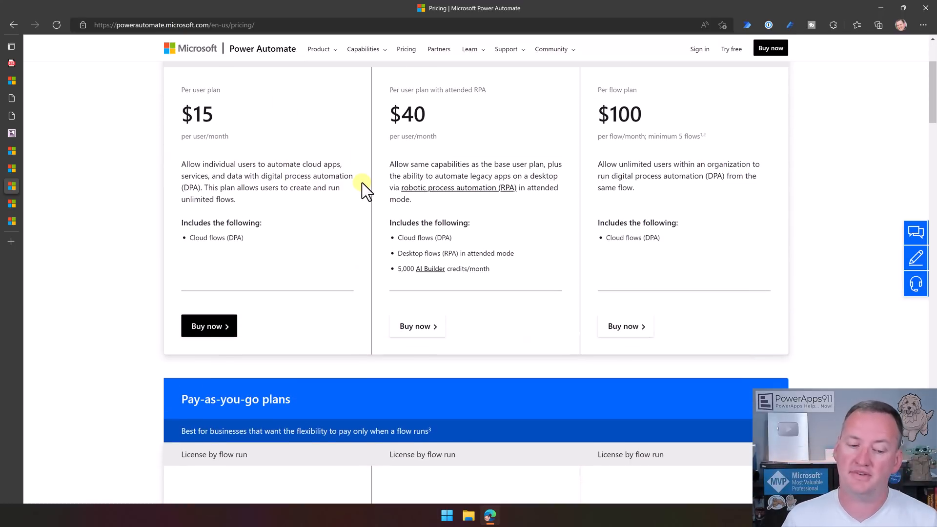
pyautogui.scroll(-3)
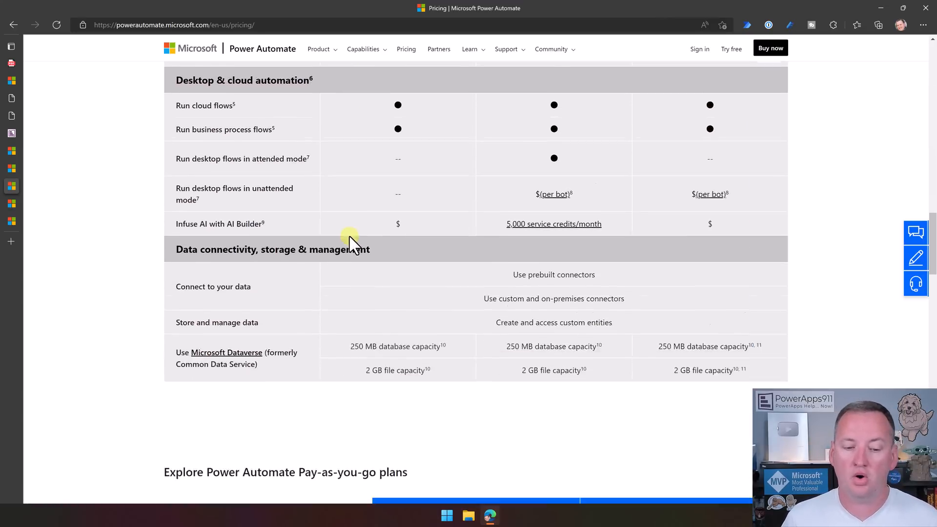
pyautogui.scroll(-3)
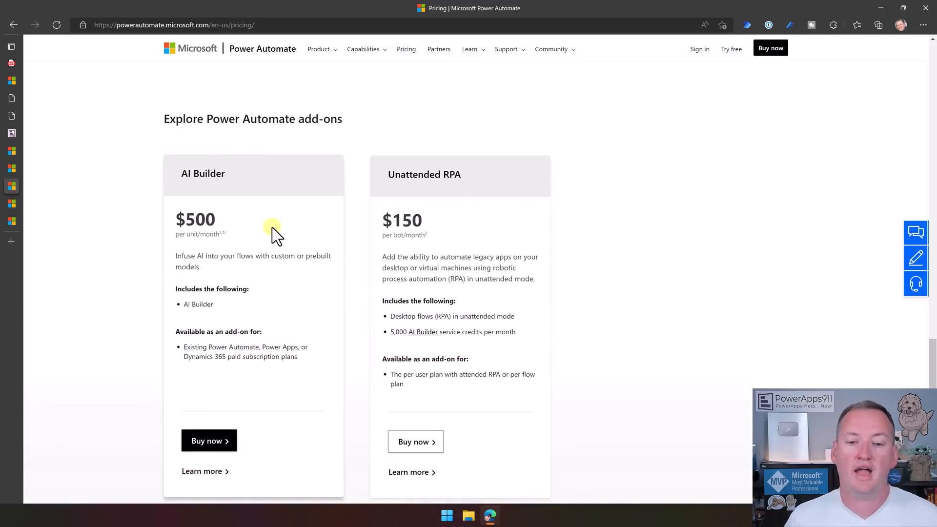
pyautogui.scroll(-3)
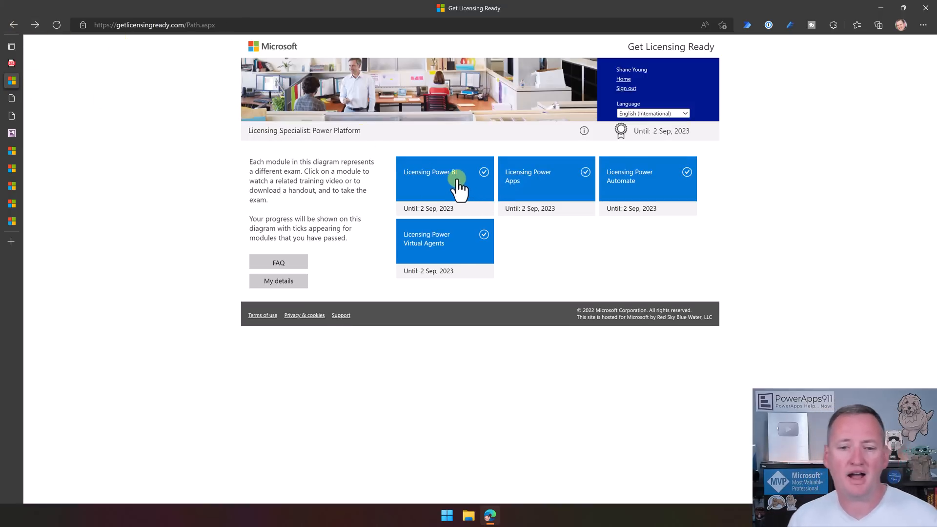
# Open the Licensing Power BI exam module and play its online training video
pyautogui.click(446, 177)
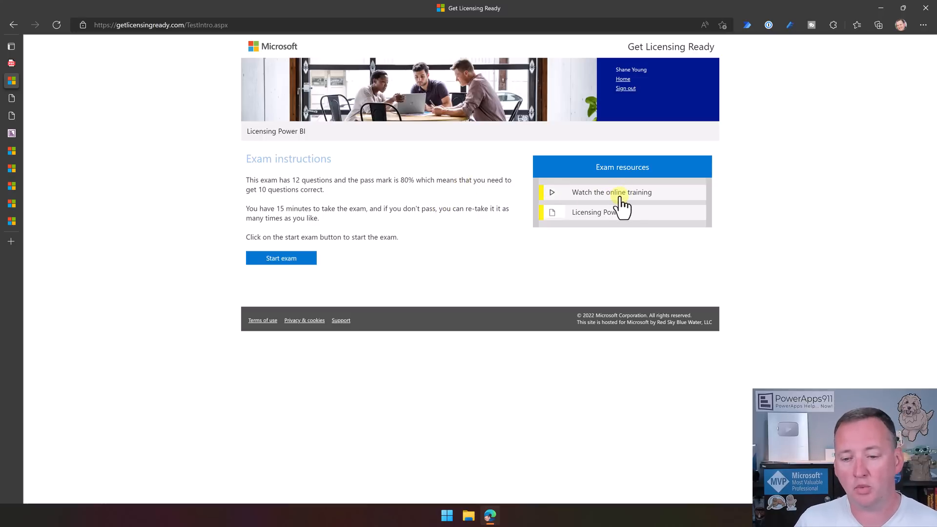
pyautogui.click(611, 192)
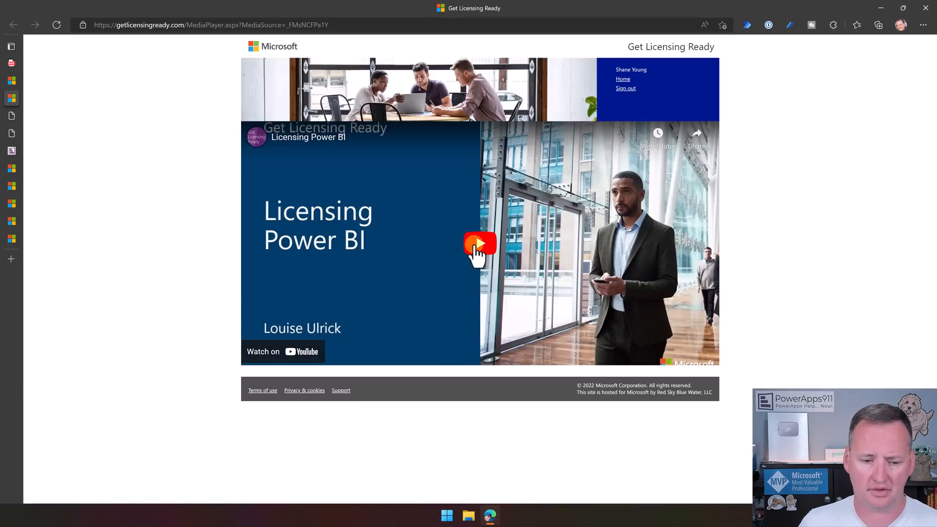
pyautogui.click(480, 244)
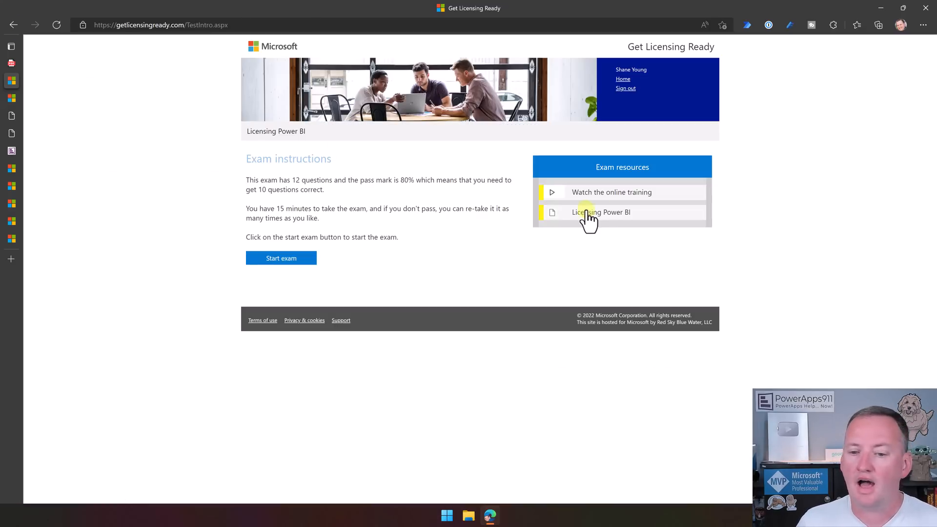
# Open the Licensing Power BI handout and read its Pro, Premium and Report Server pages
pyautogui.click(602, 211)
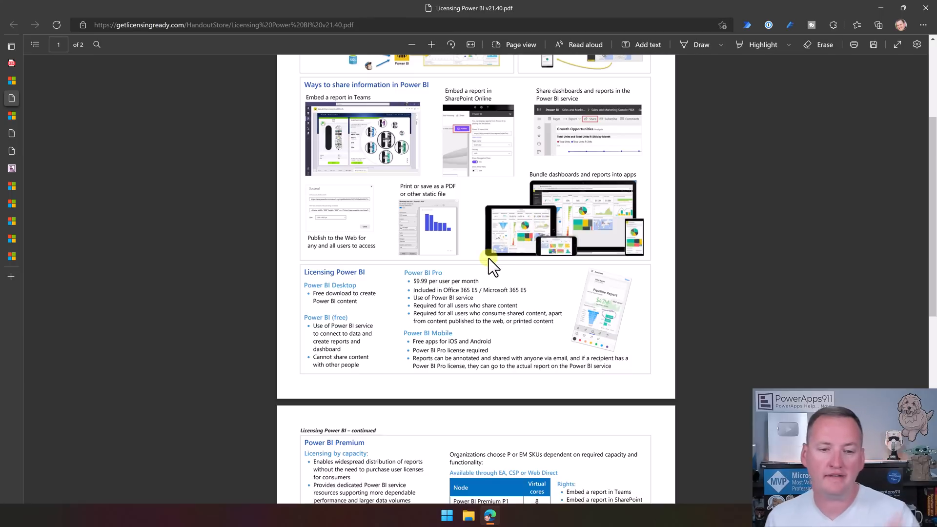
pyautogui.scroll(-3)
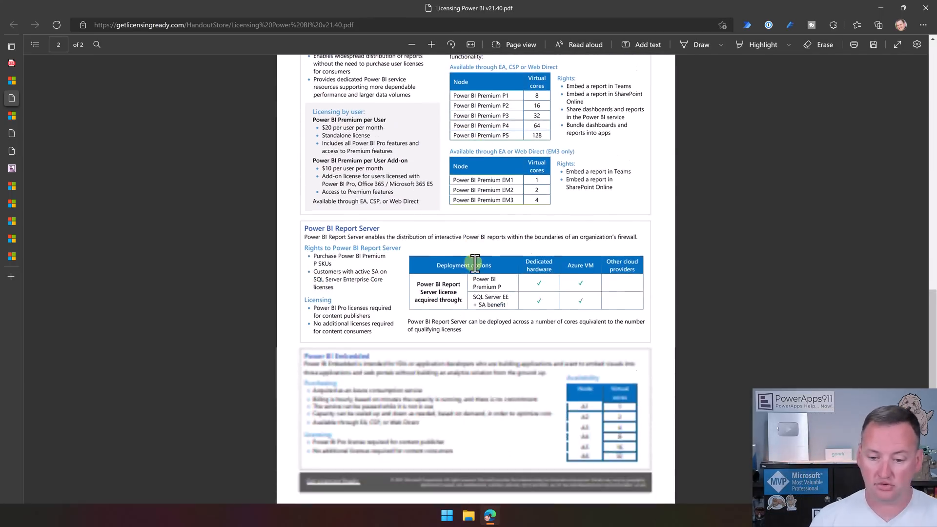
pyautogui.scroll(-3)
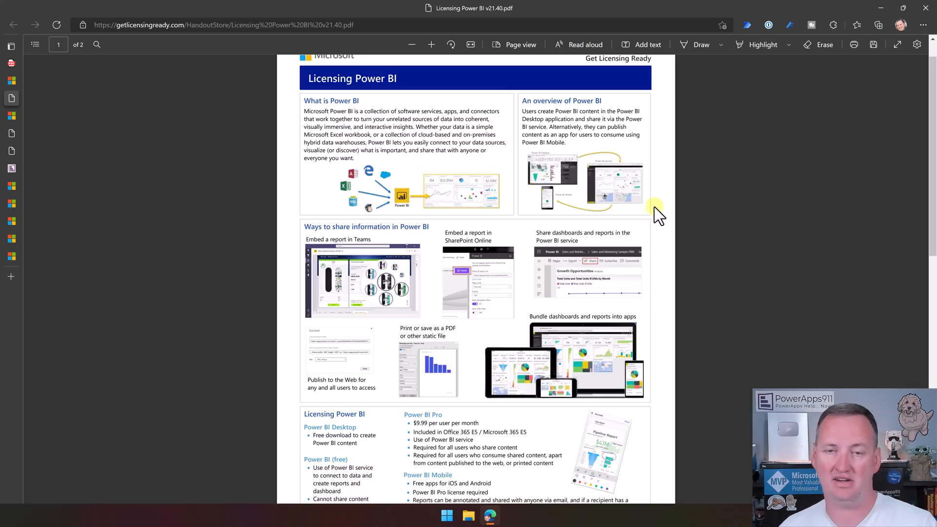
pyautogui.scroll(-3)
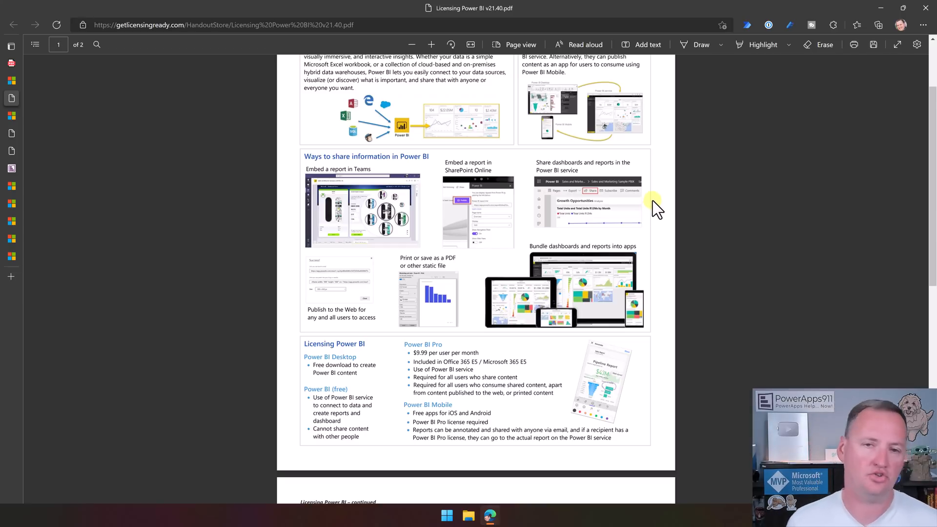
pyautogui.scroll(-3)
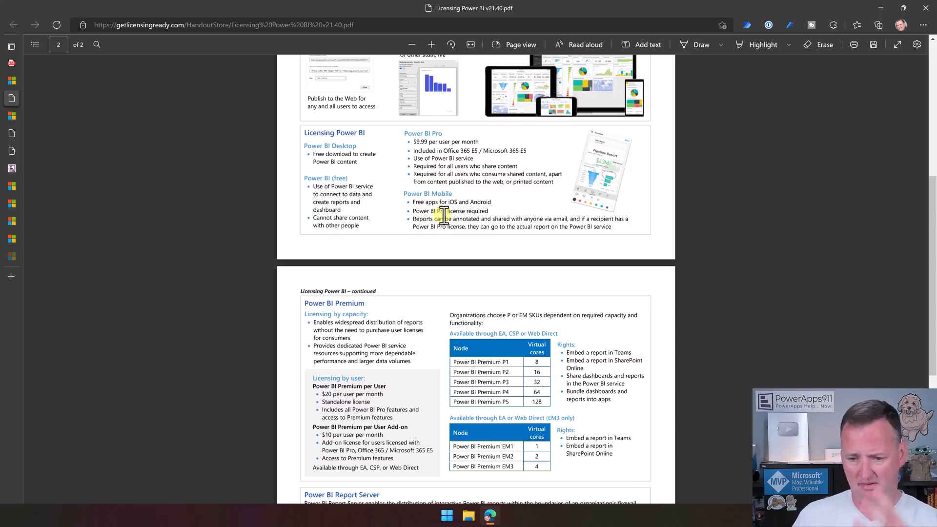
pyautogui.scroll(-3)
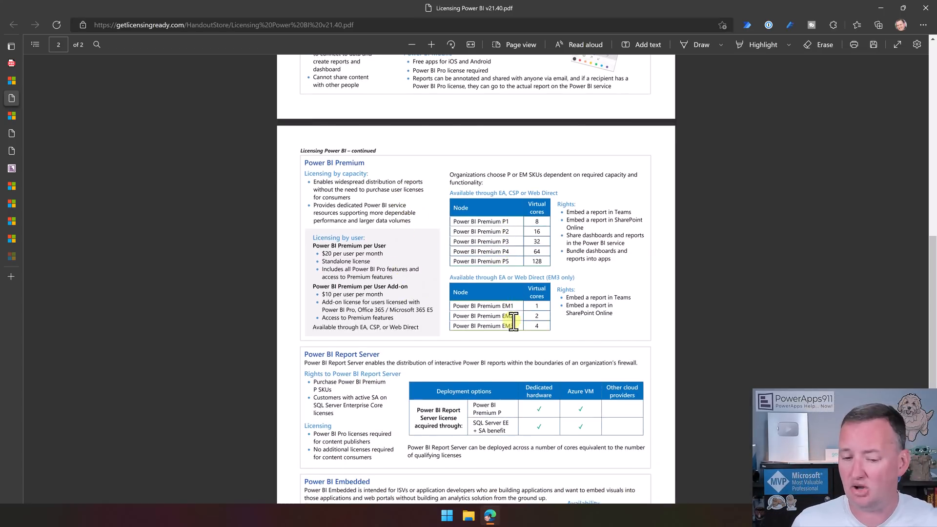
pyautogui.scroll(-3)
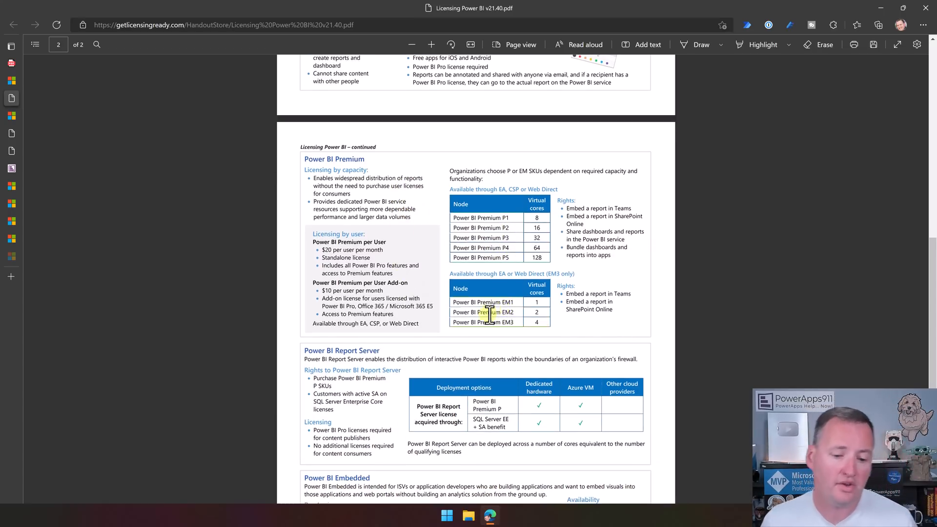
pyautogui.scroll(-3)
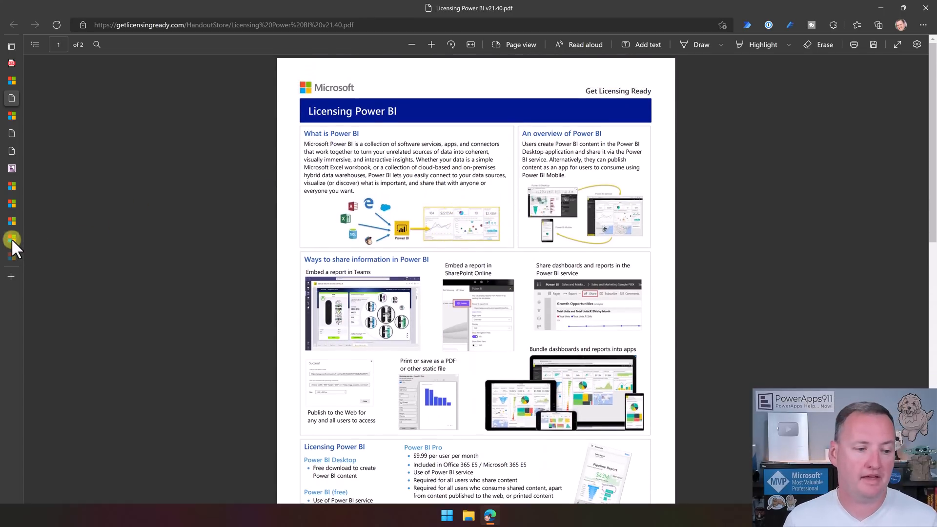
# Review the Power BI pricing page: Pro $9.99, Premium $20 per user, $4,995 capacity, plus footnotes
pyautogui.click(59, 238)
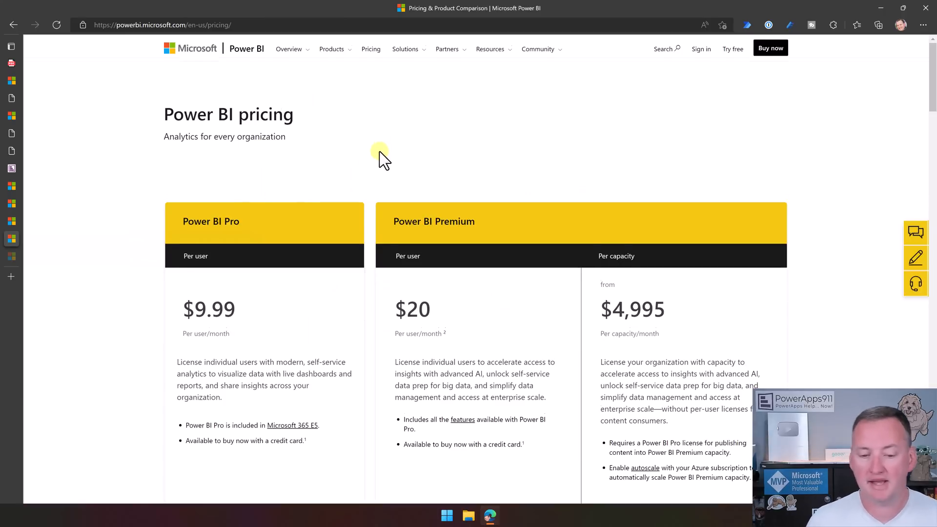
pyautogui.scroll(-3)
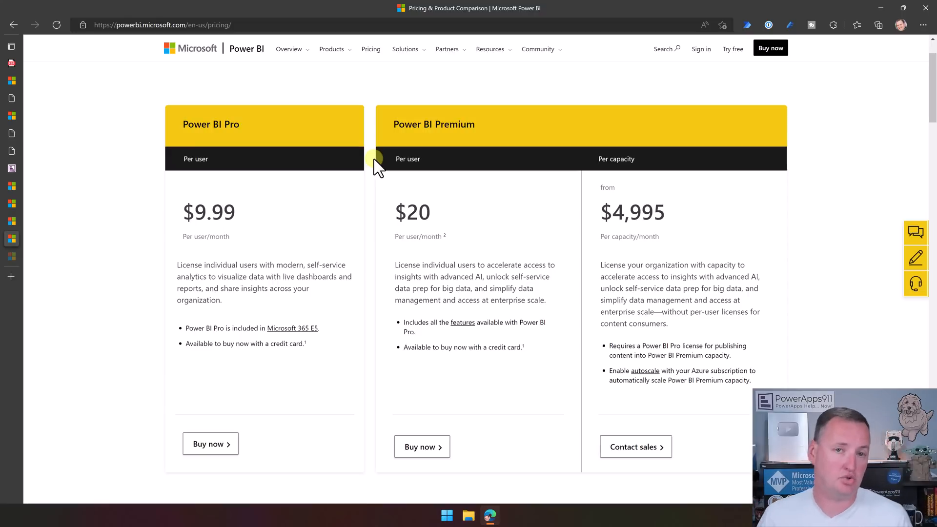
pyautogui.scroll(-3)
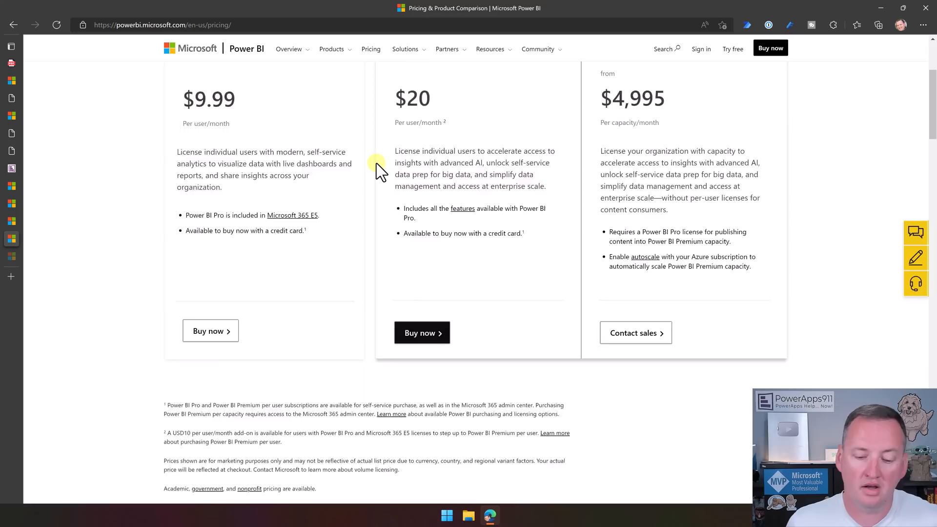
pyautogui.scroll(-3)
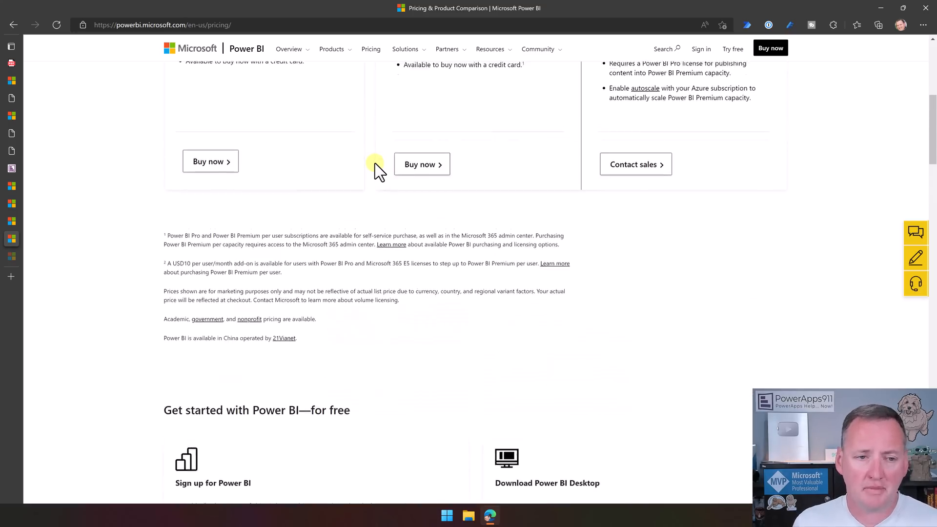
pyautogui.scroll(3)
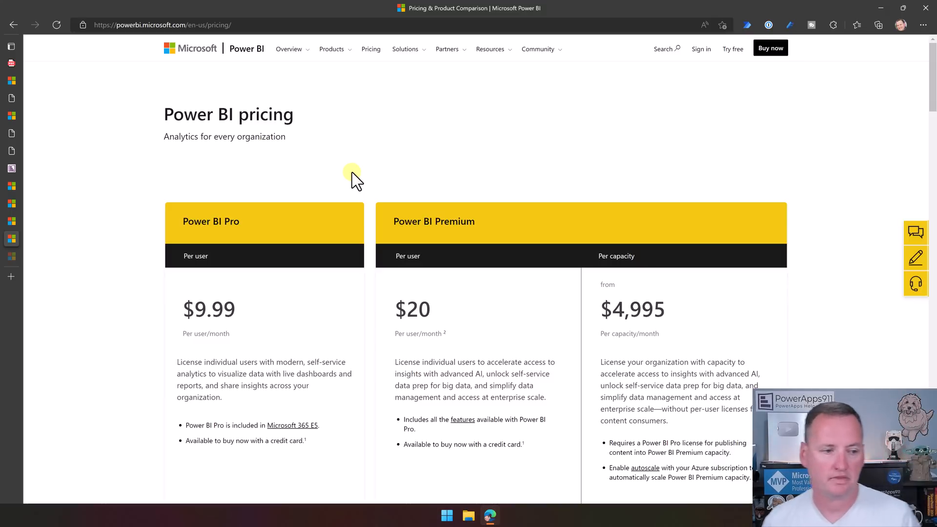
pyautogui.moveTo(385, 145)
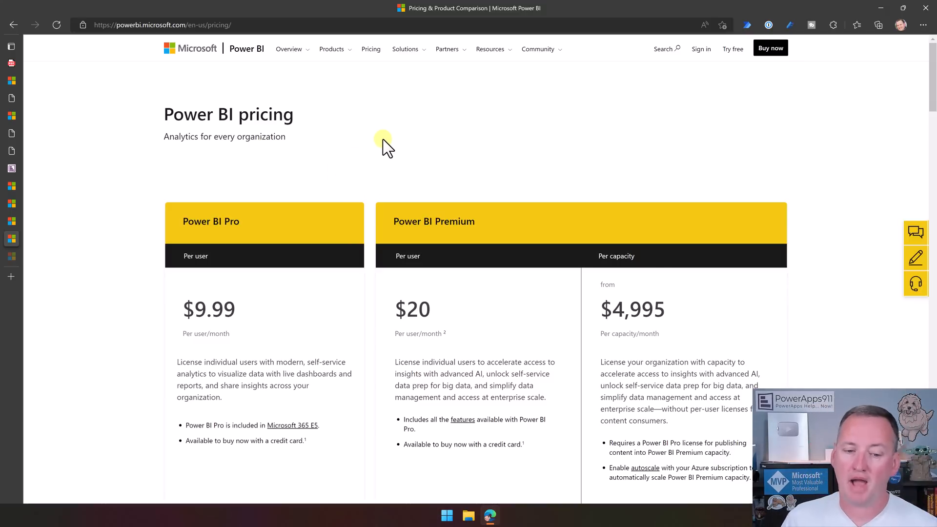
pyautogui.scroll(-3)
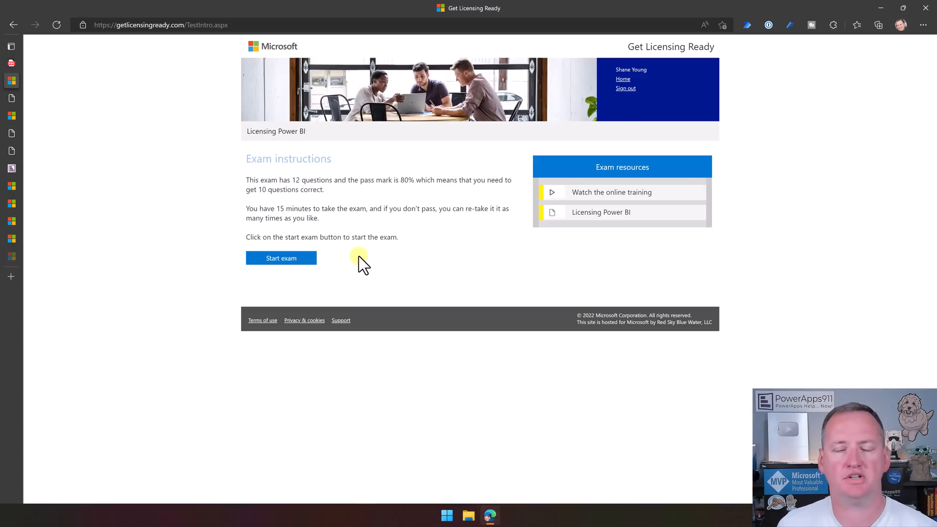
pyautogui.moveTo(368, 256)
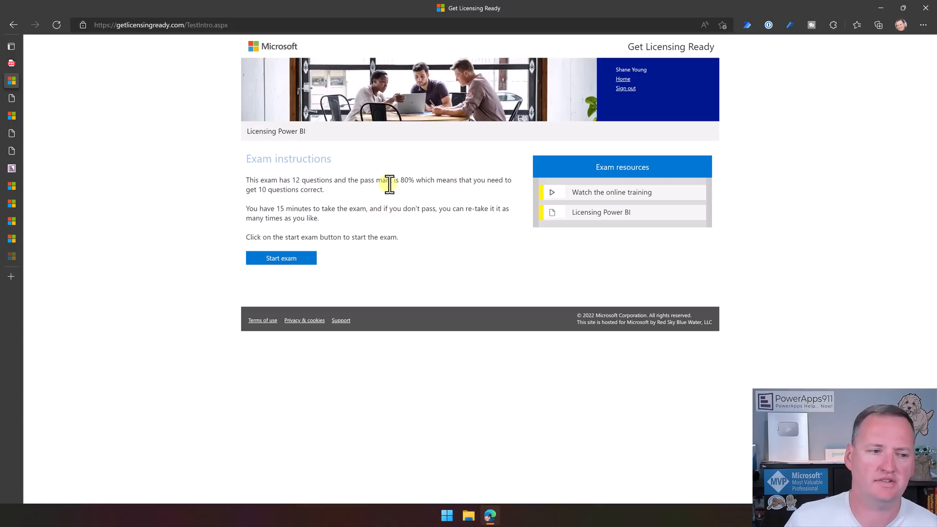
pyautogui.moveTo(327, 149)
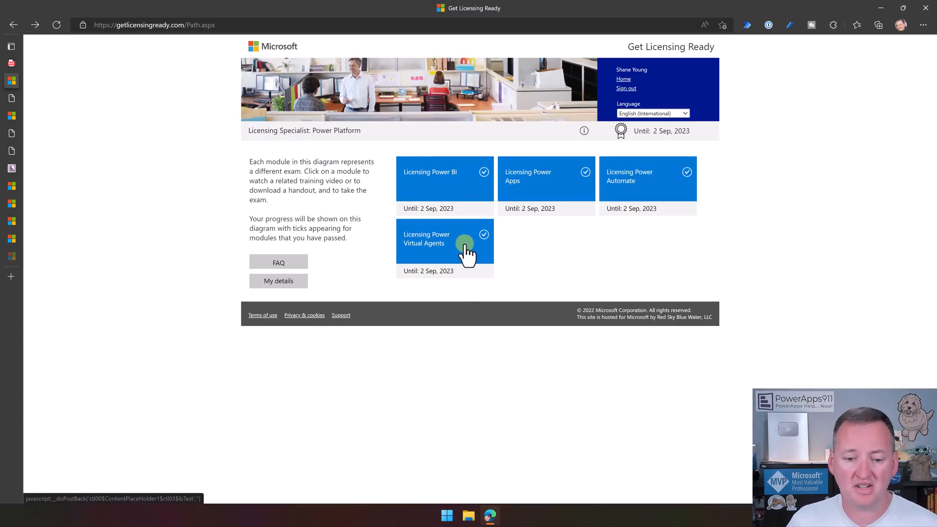
# Open the Licensing Power Virtual Agents exam module: 10 questions, 80% pass mark, 12 minutes
pyautogui.click(445, 241)
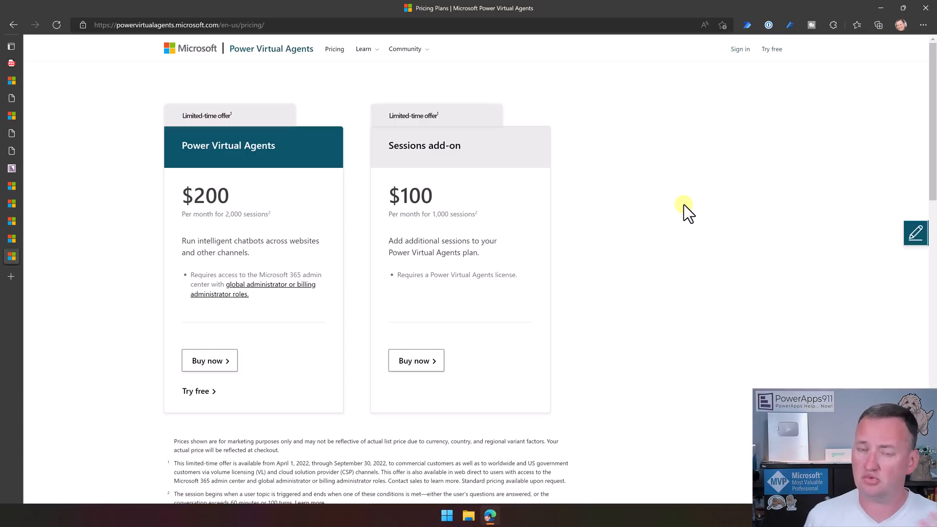
pyautogui.moveTo(686, 214)
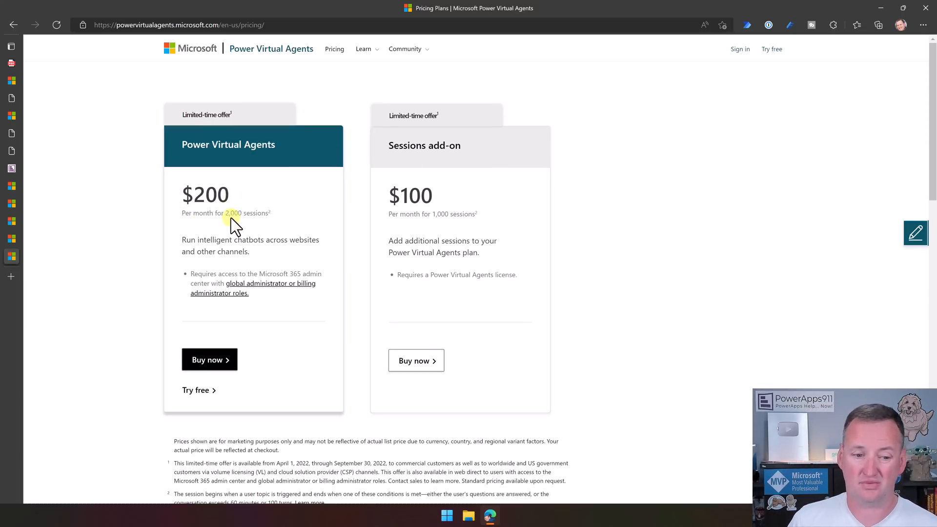
pyautogui.moveTo(251, 227)
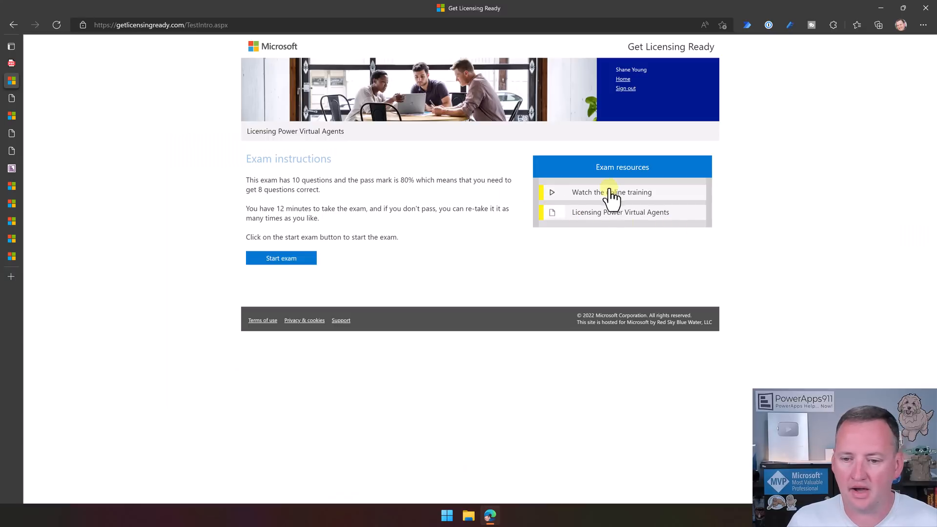
# Open the Power Virtual Agents handout showing standalone licensing at $1,000 per tenant monthly
pyautogui.click(621, 212)
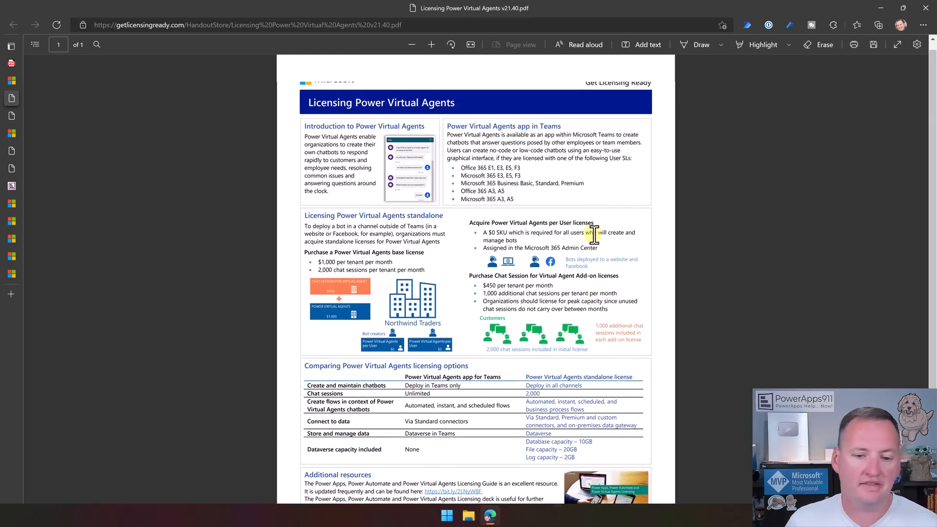
pyautogui.scroll(-3)
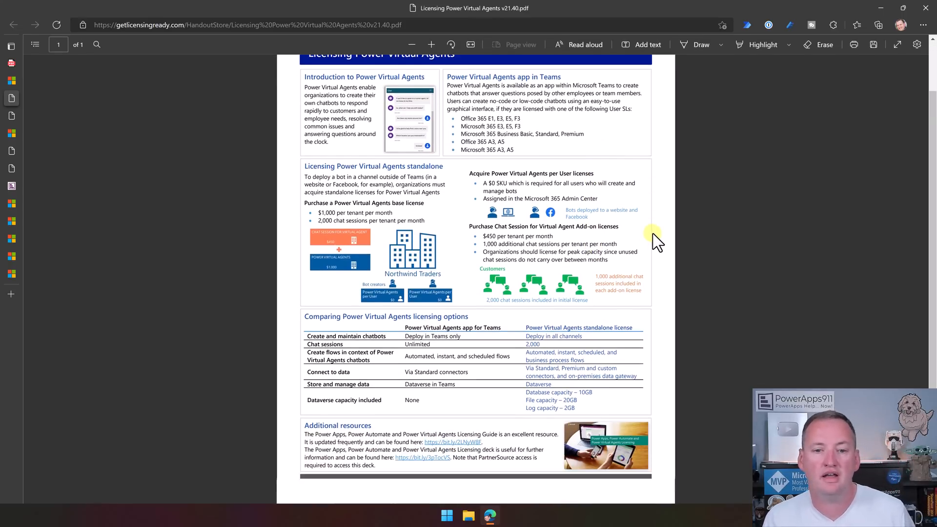
pyautogui.scroll(-3)
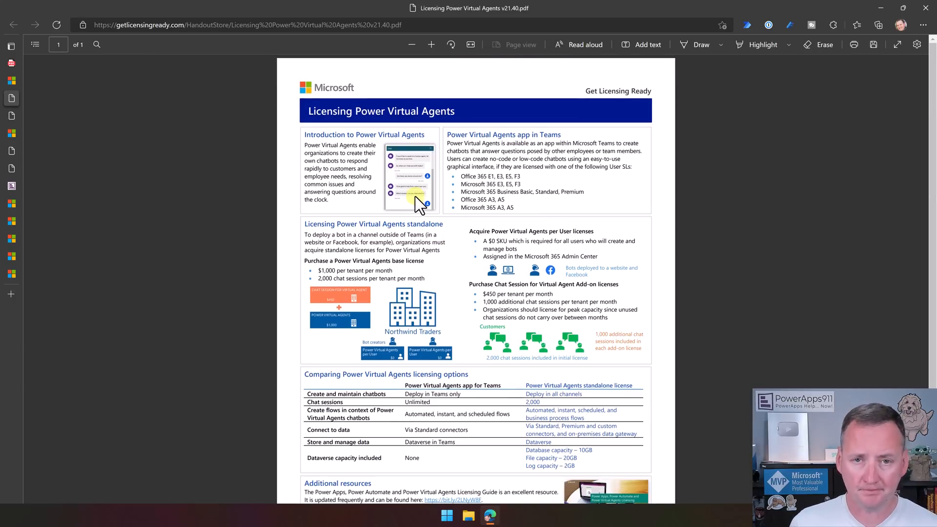
pyautogui.moveTo(439, 183)
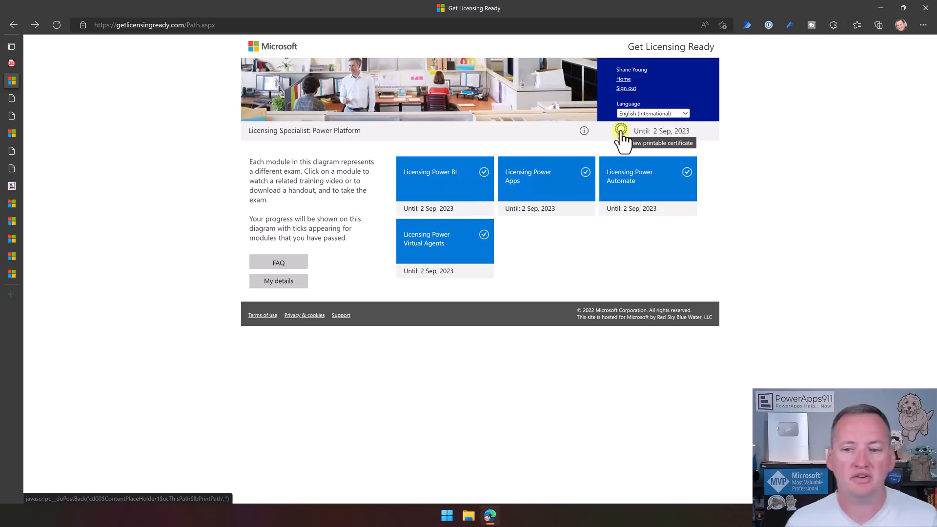
pyautogui.moveTo(588, 130)
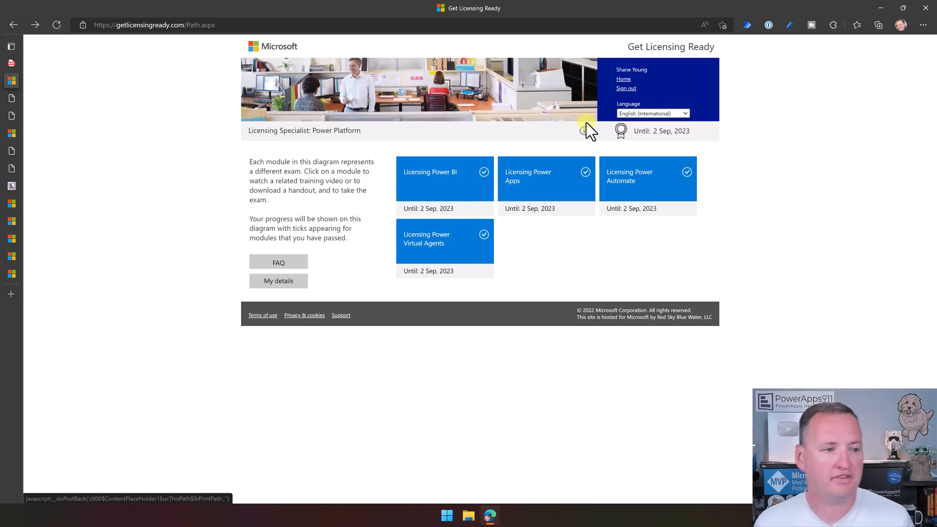